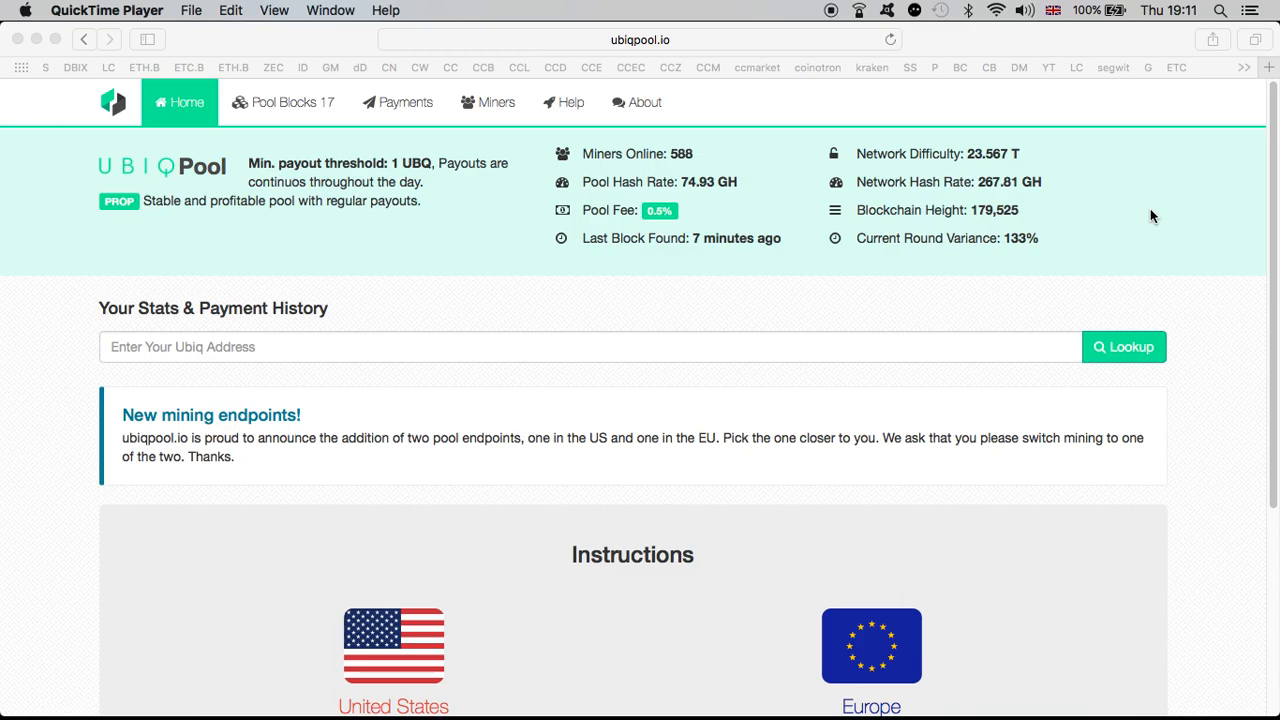
pyautogui.moveTo(765, 162)
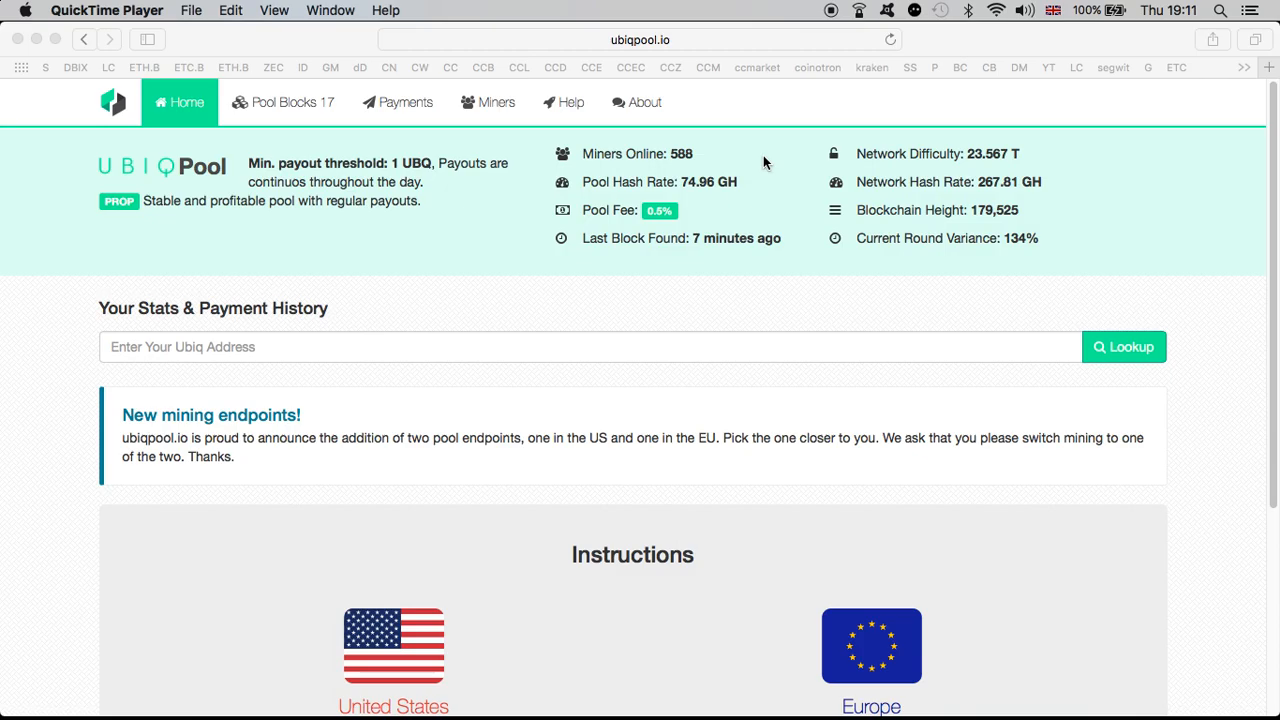
pyautogui.moveTo(311, 200)
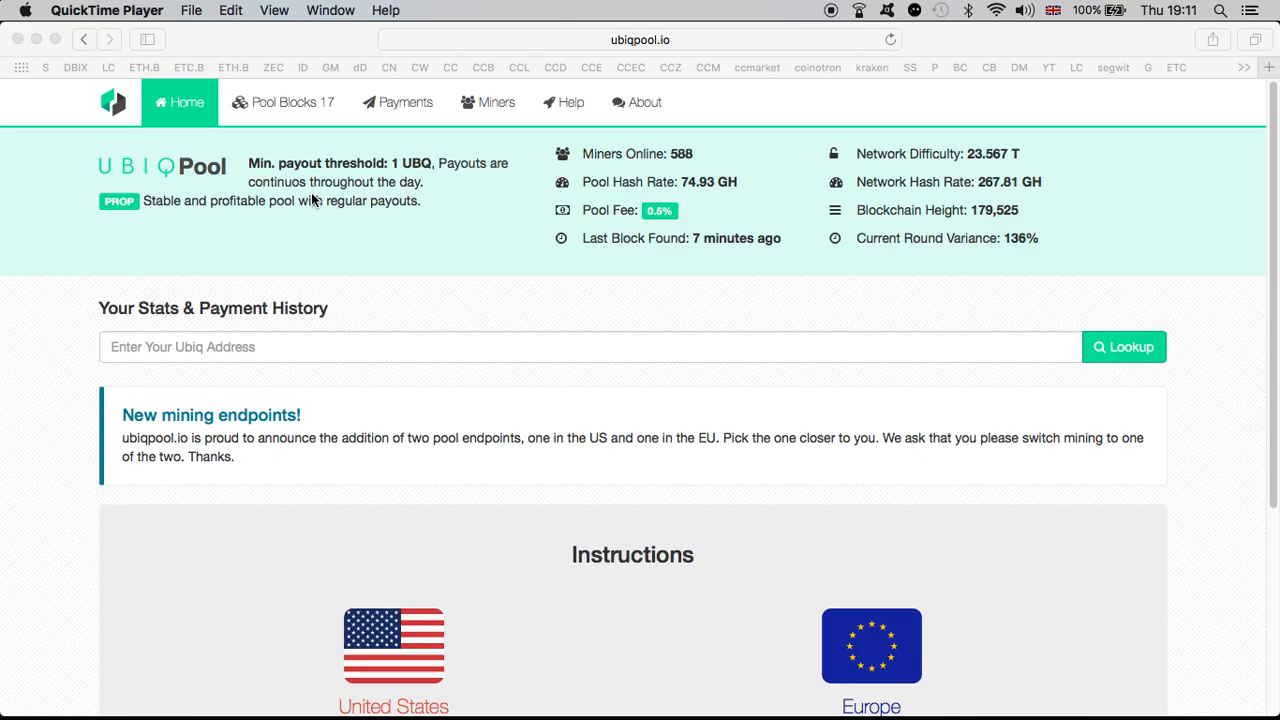
pyautogui.moveTo(807, 213)
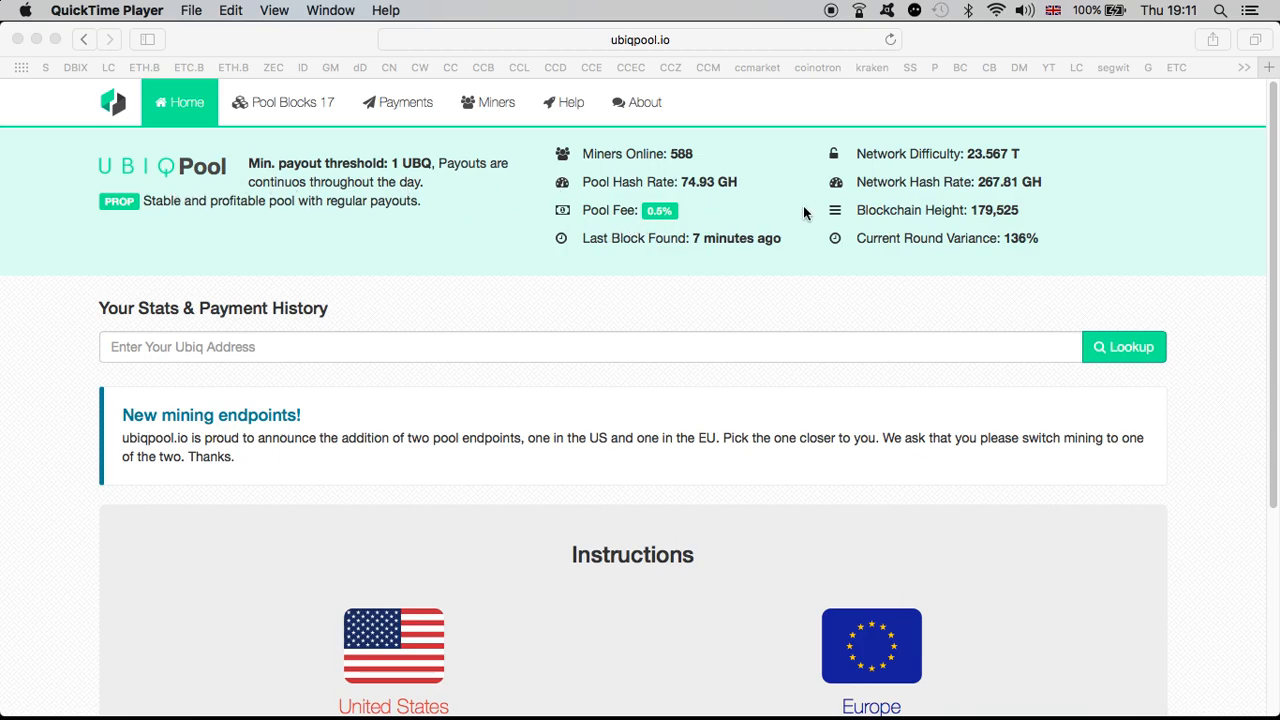
pyautogui.moveTo(775, 230)
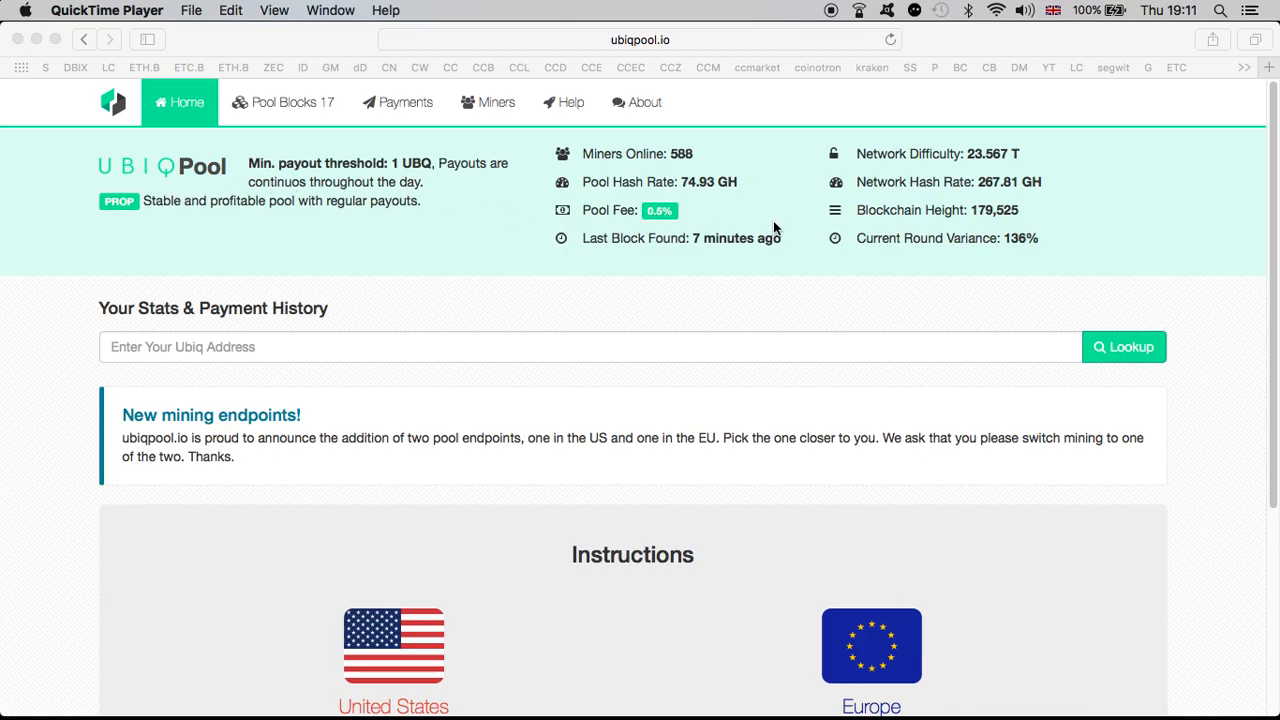
pyautogui.scroll(-3)
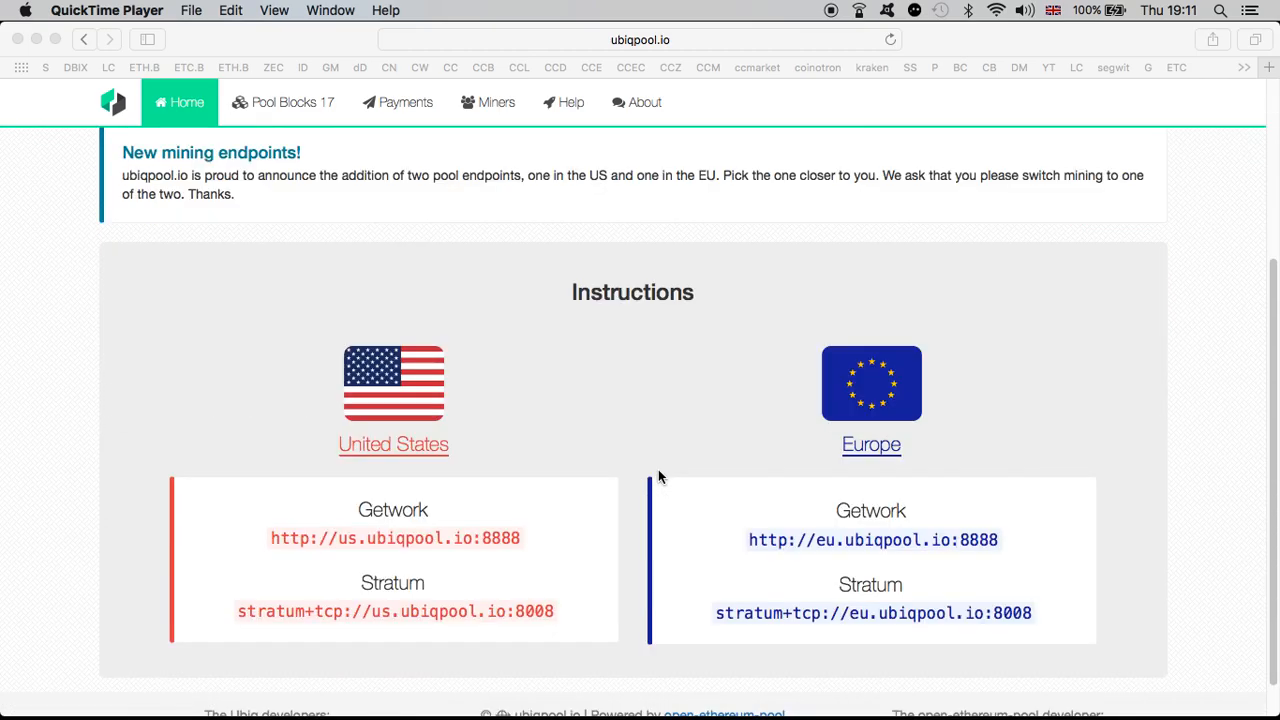
pyautogui.moveTo(528, 449)
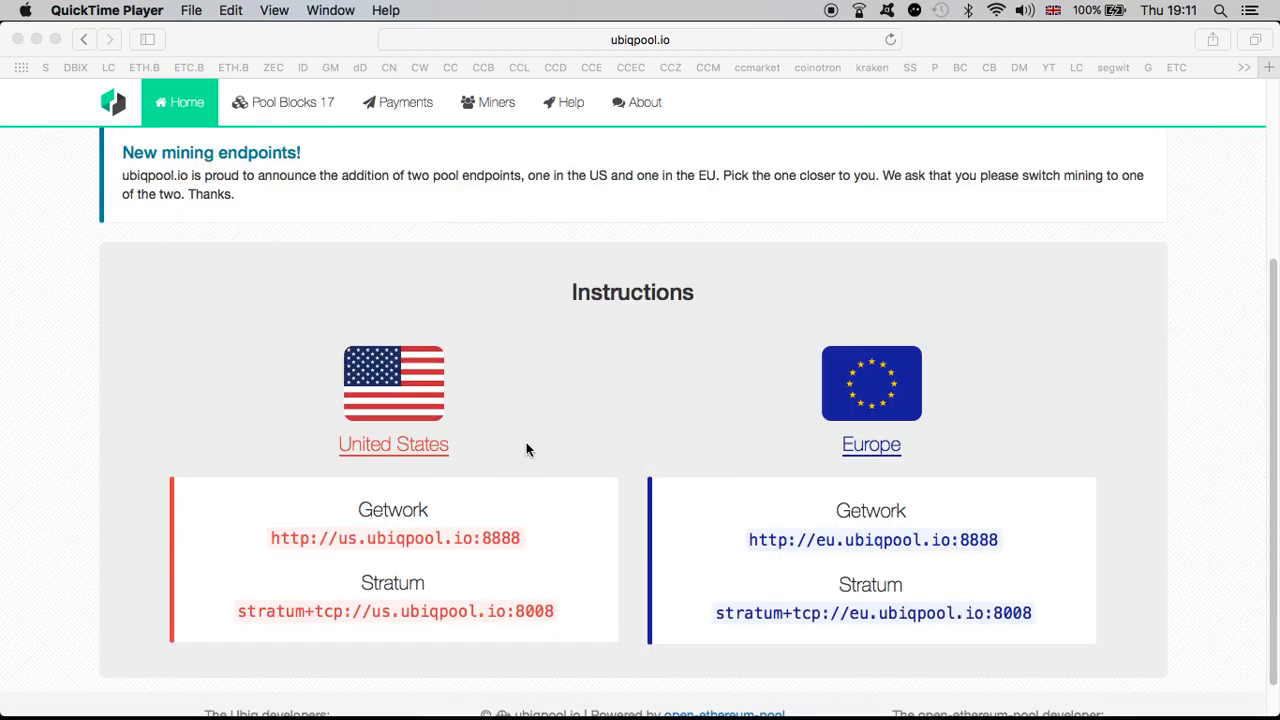
pyautogui.moveTo(888, 512)
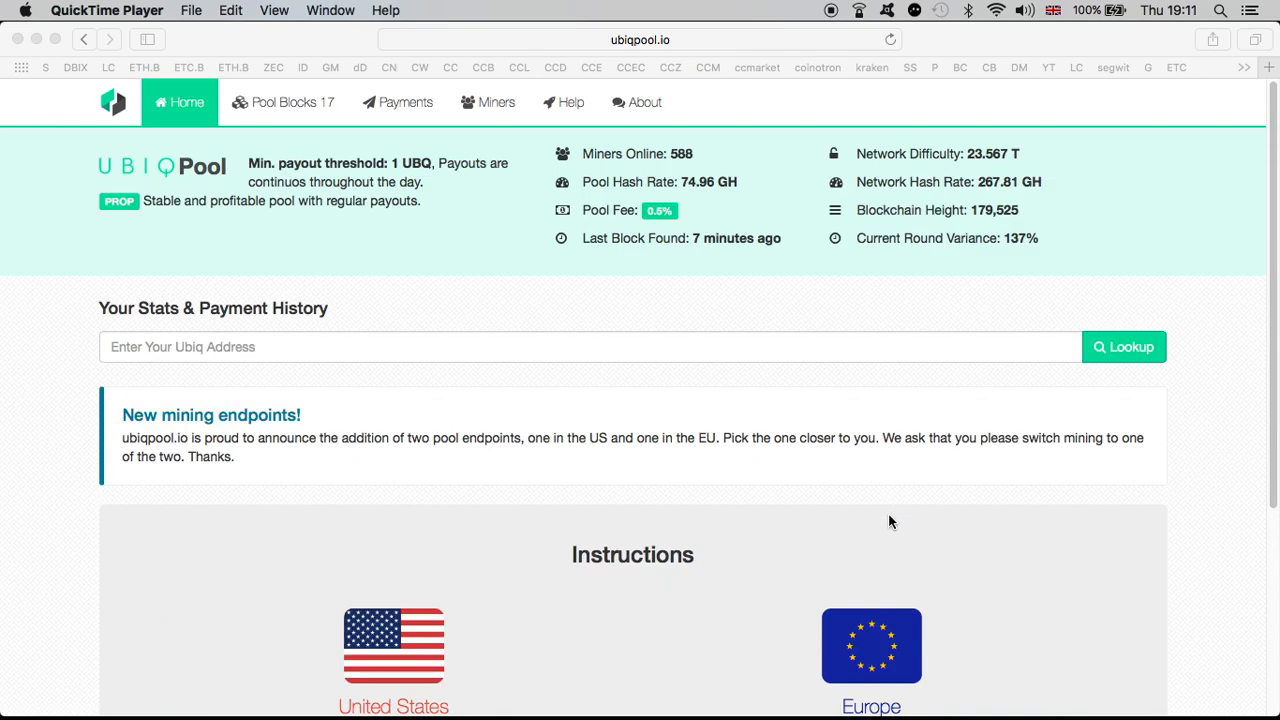
pyautogui.moveTo(808, 467)
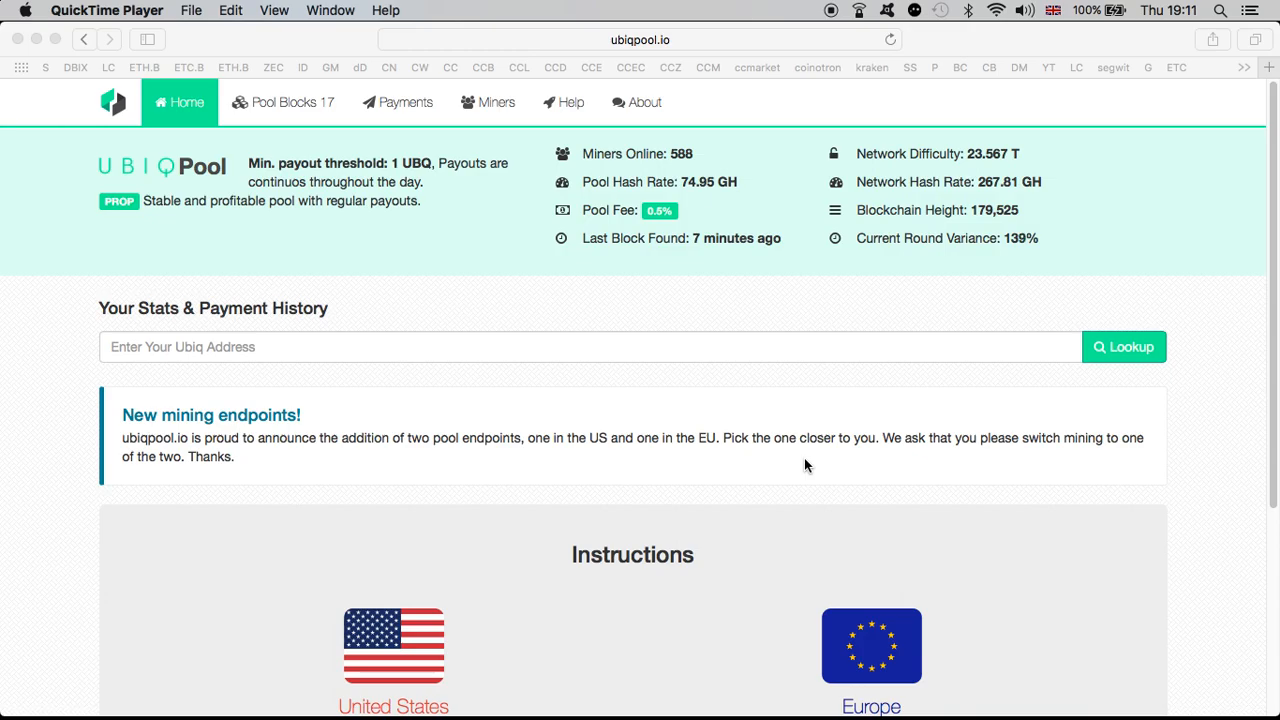
pyautogui.scroll(-3)
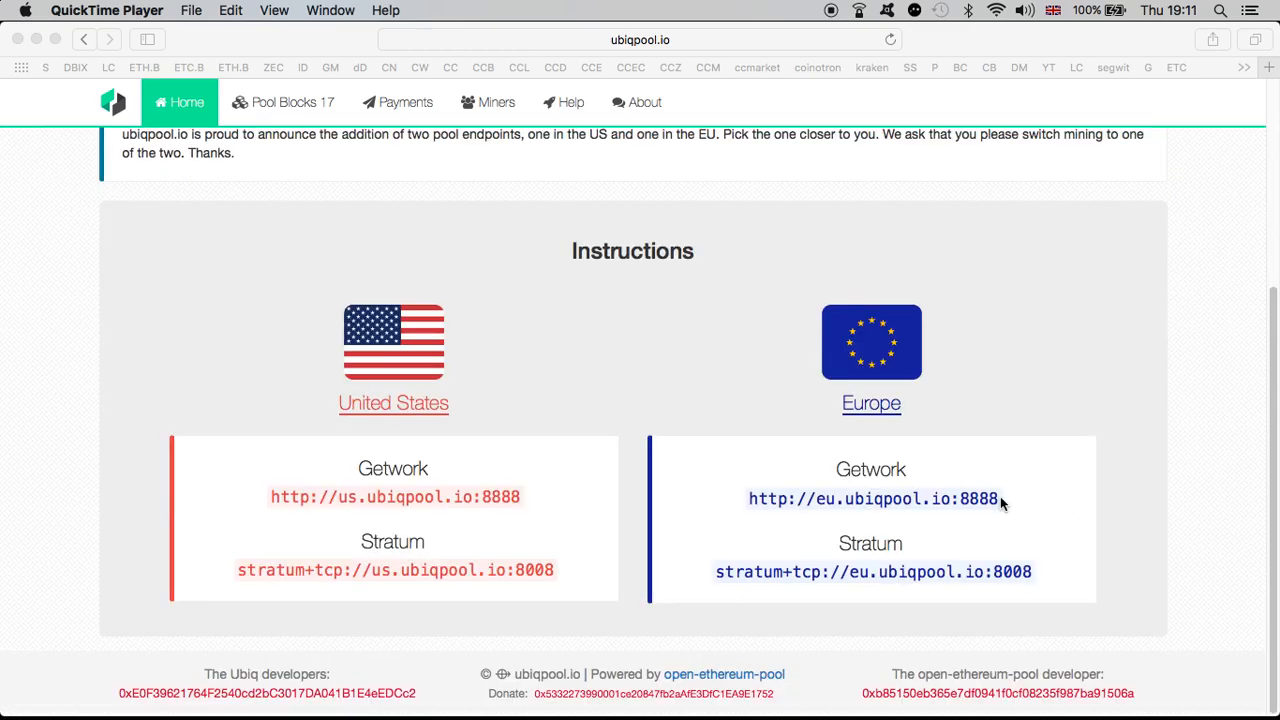
pyautogui.moveTo(975, 408)
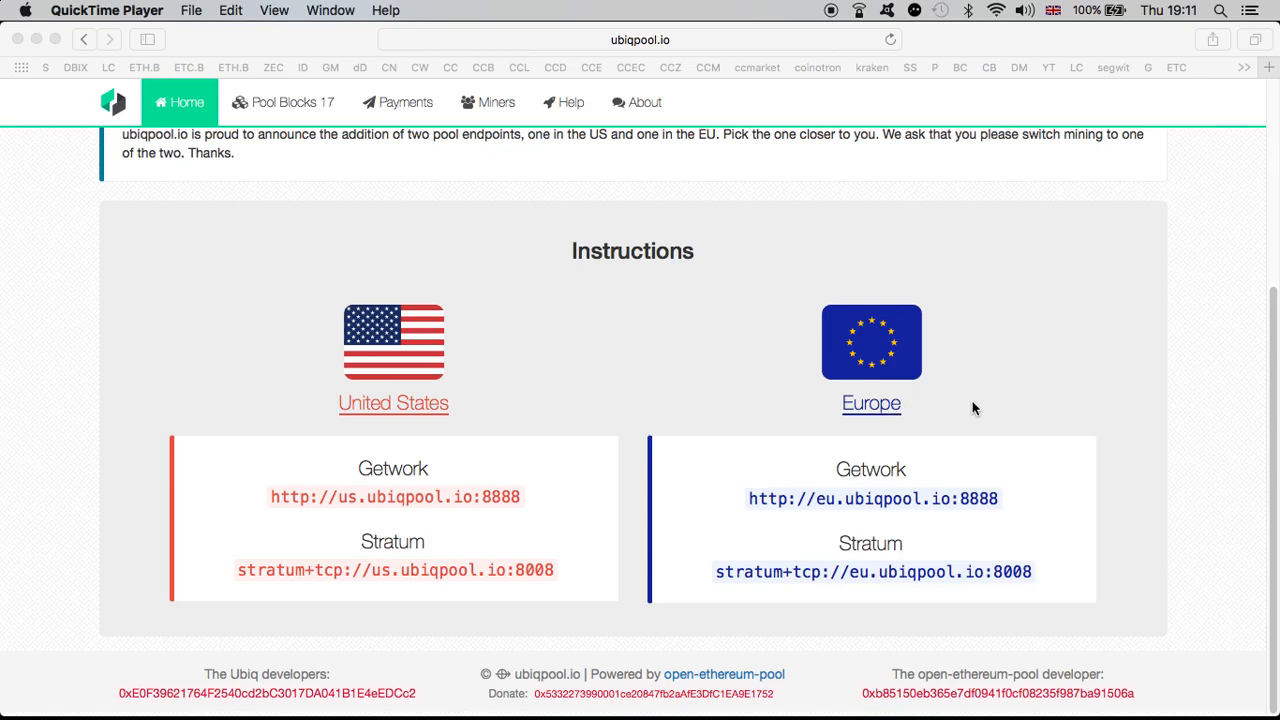
pyautogui.moveTo(1107, 441)
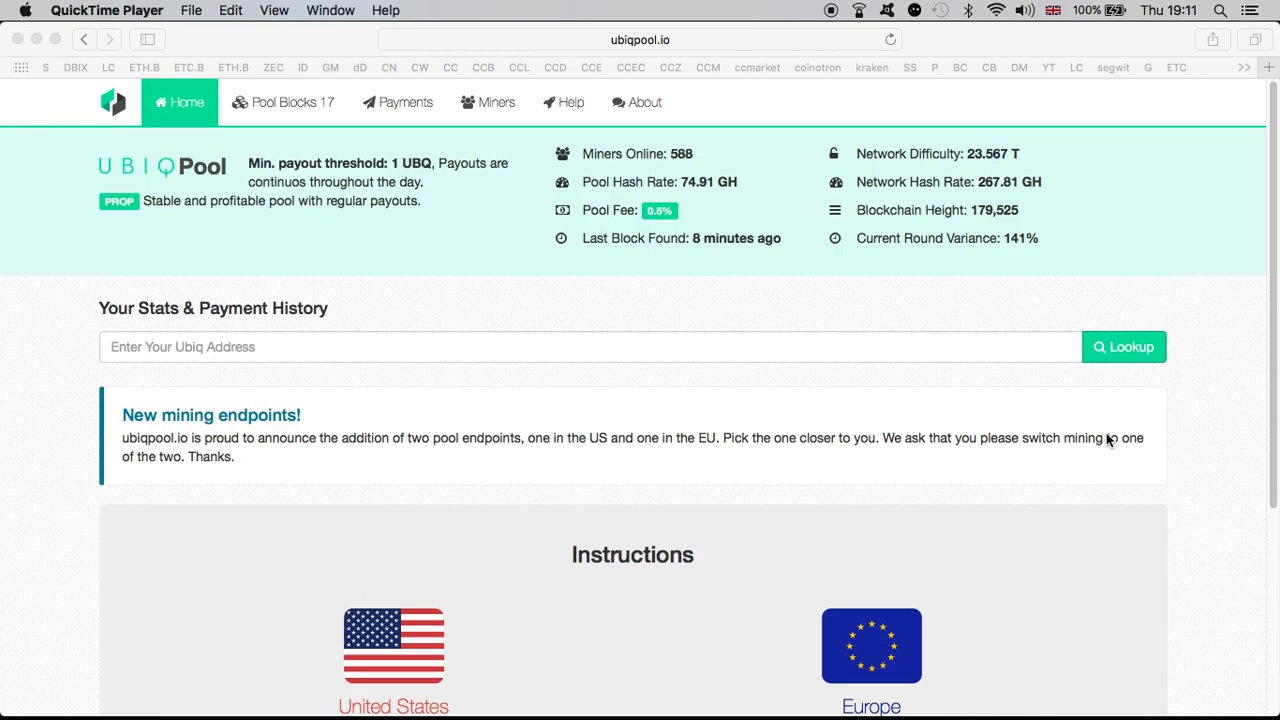
pyautogui.scroll(-3)
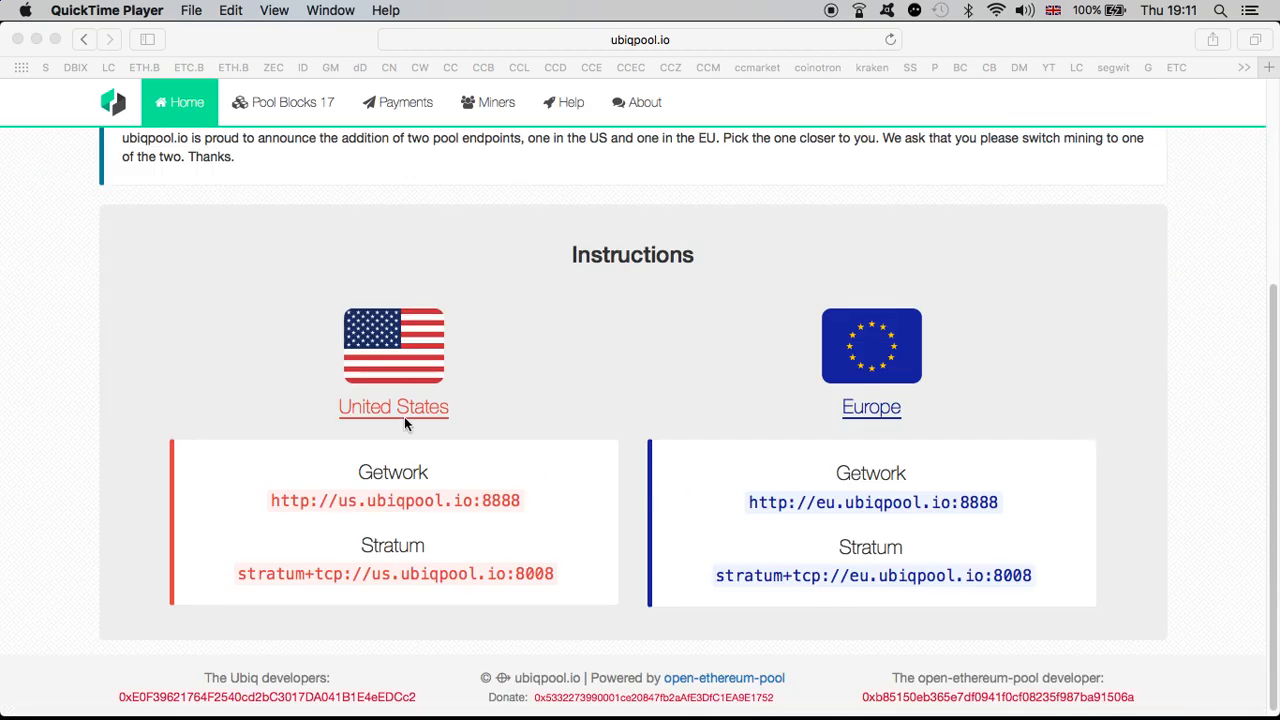
pyautogui.scroll(3)
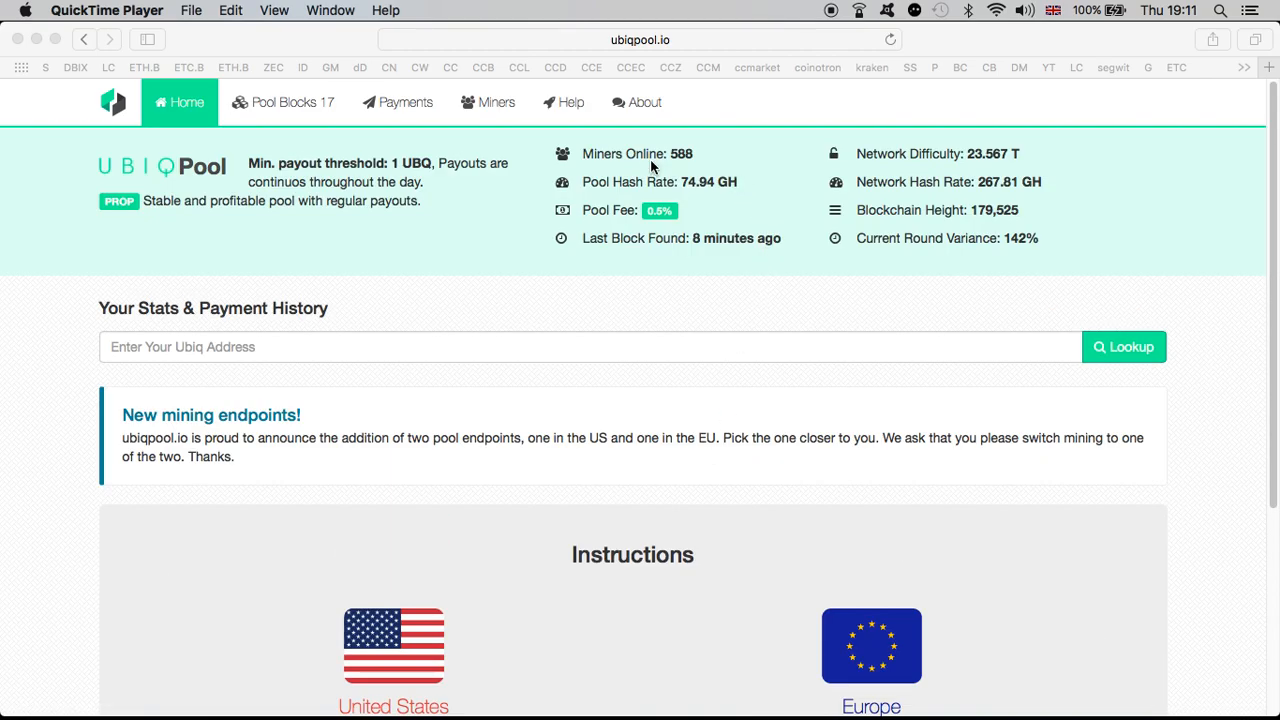
pyautogui.moveTo(875, 225)
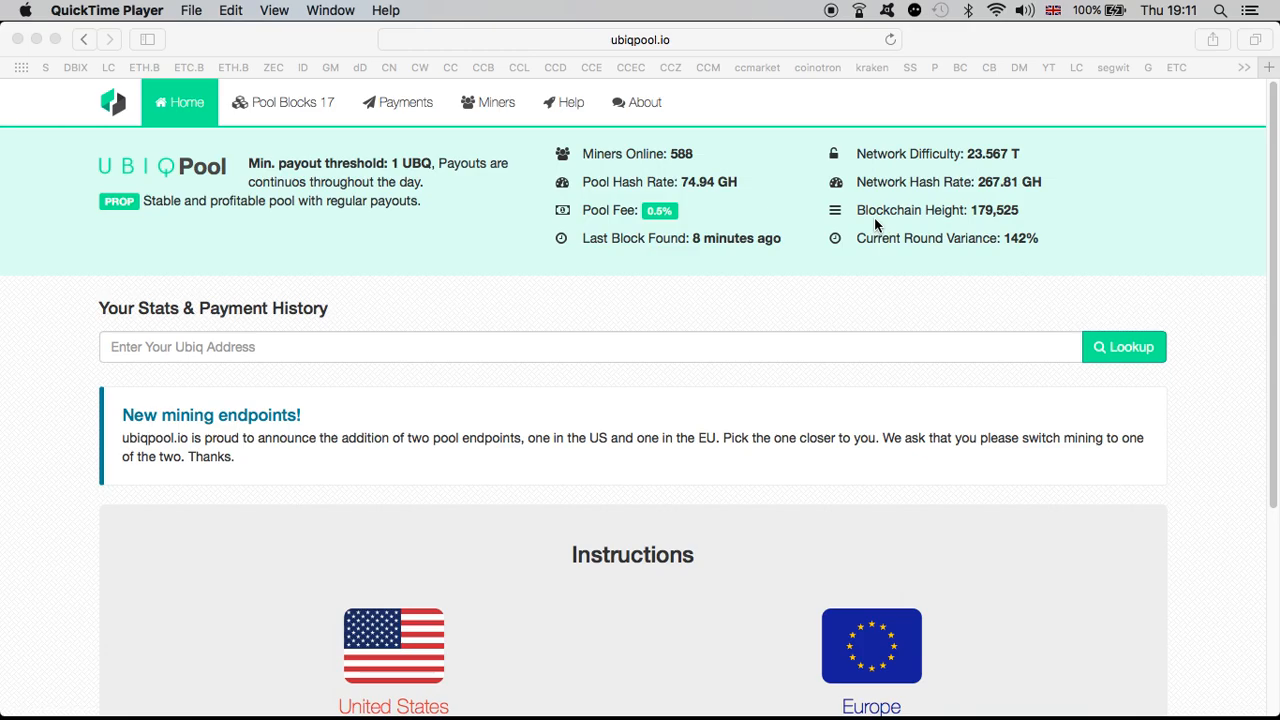
pyautogui.moveTo(876, 190)
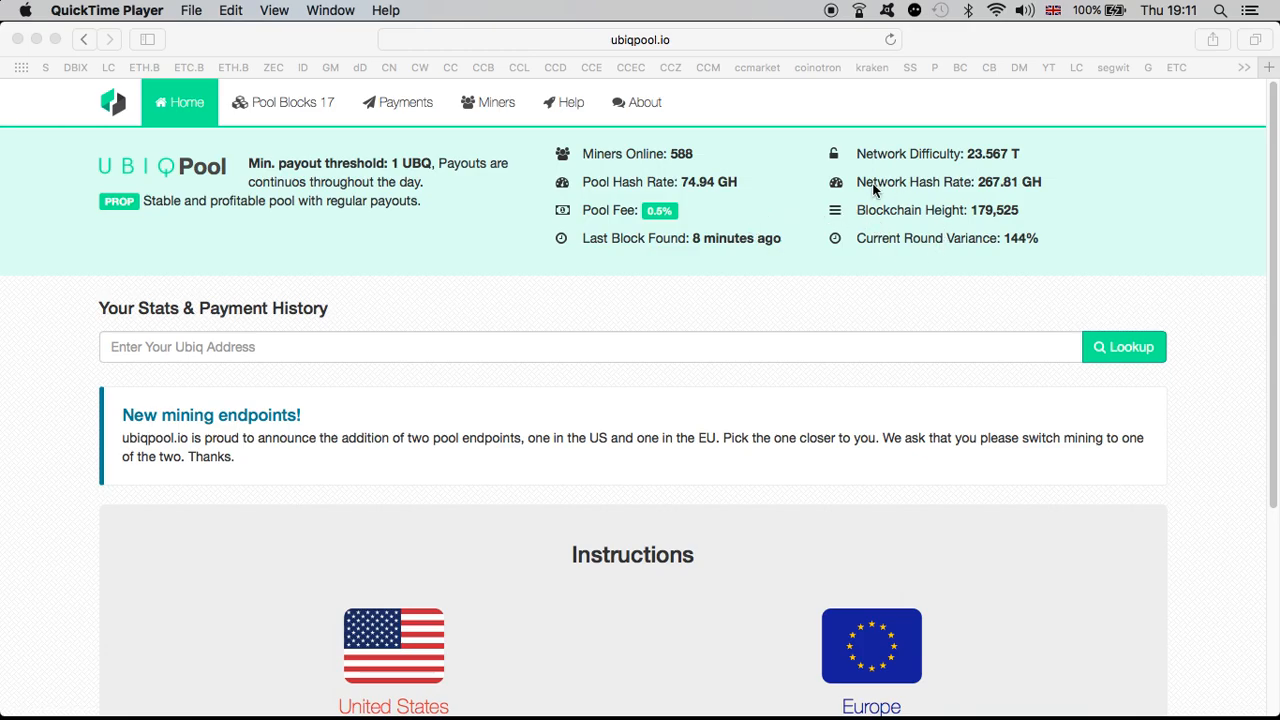
pyautogui.moveTo(878, 207)
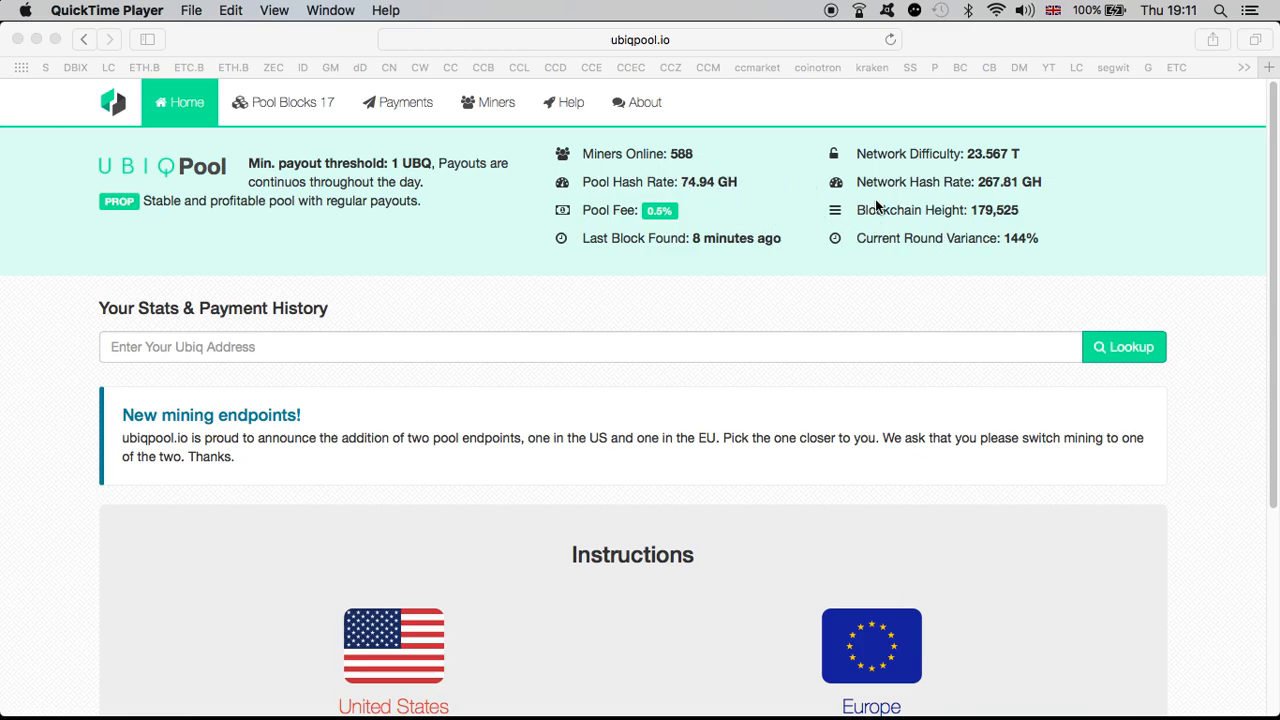
pyautogui.moveTo(672, 172)
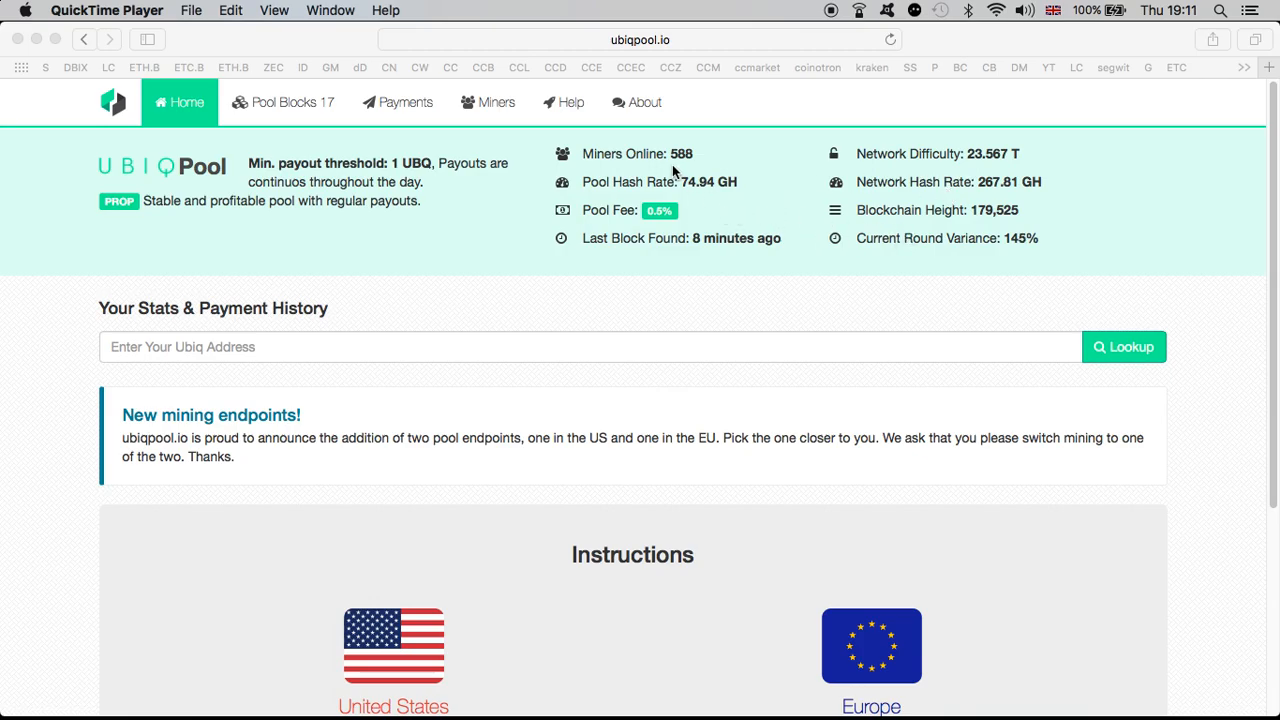
pyautogui.moveTo(685, 165)
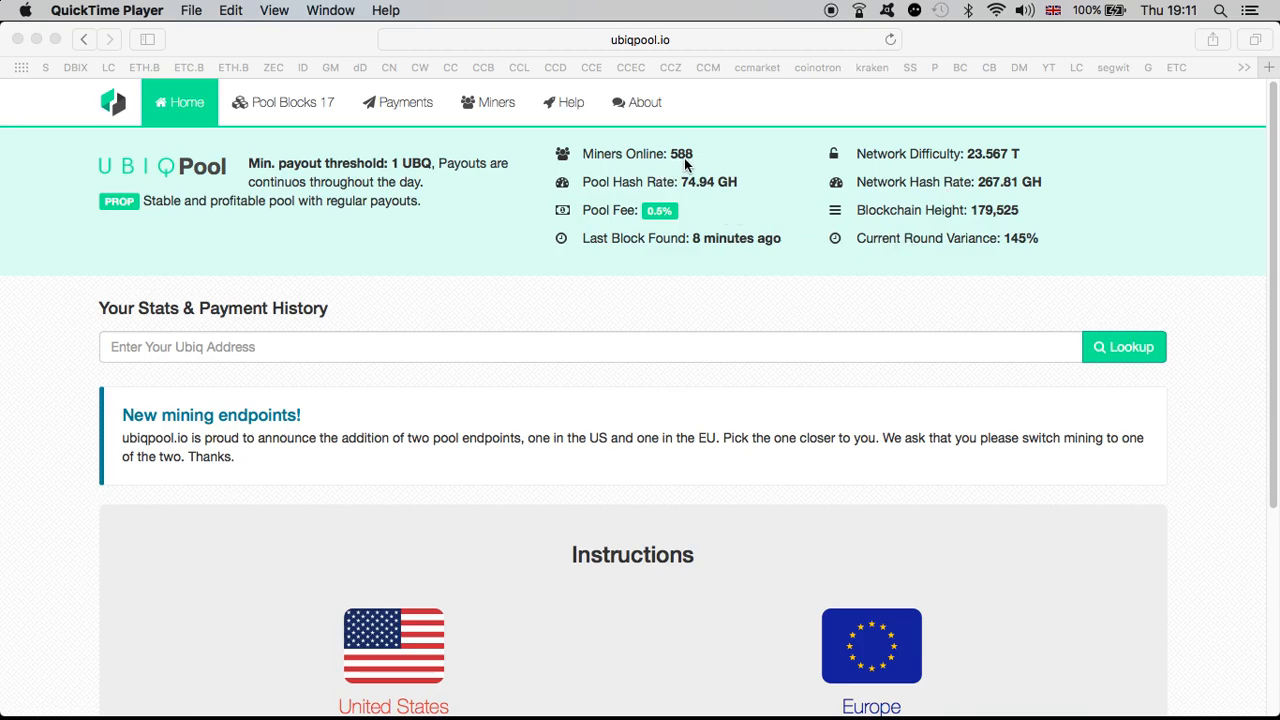
pyautogui.moveTo(775, 172)
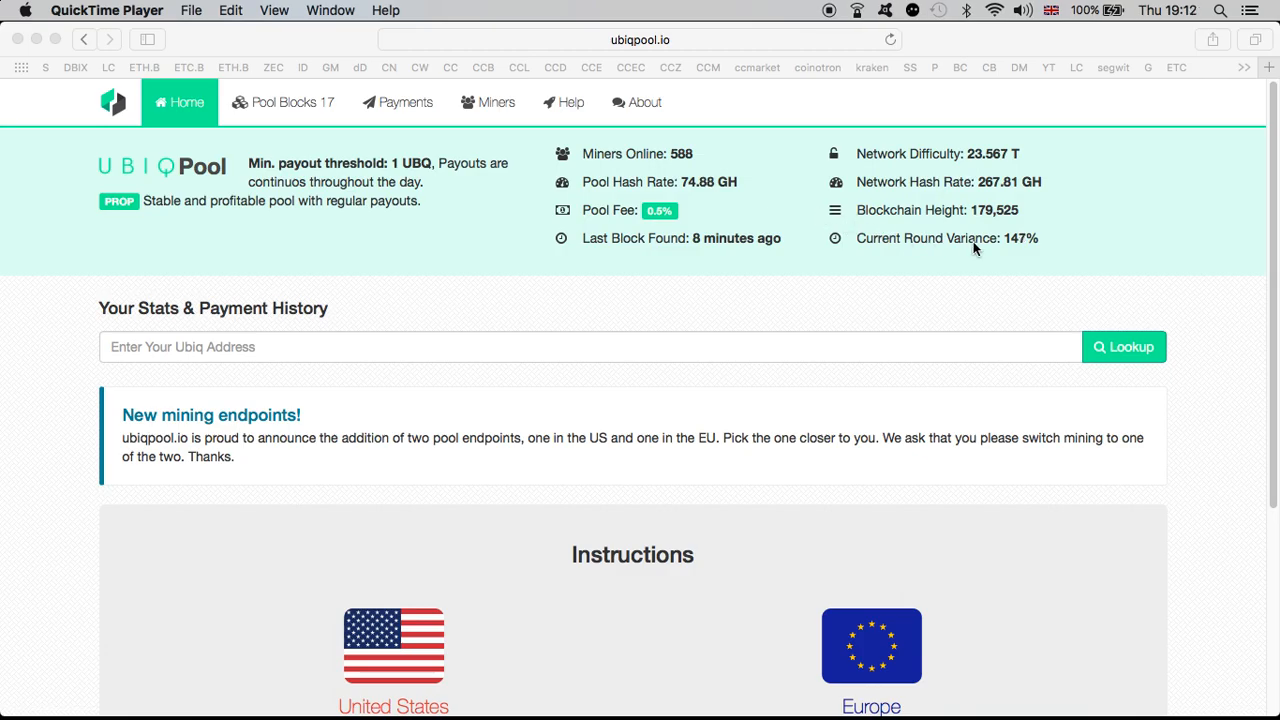
pyautogui.moveTo(754, 277)
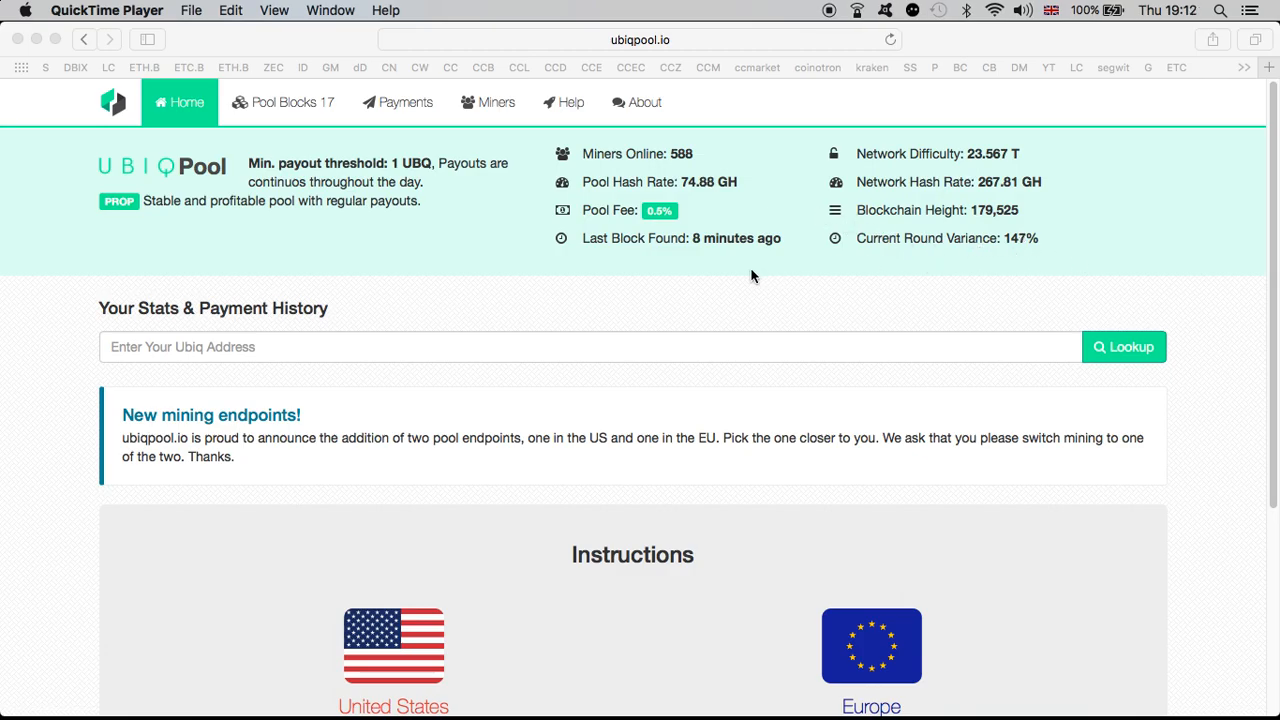
pyautogui.scroll(-3)
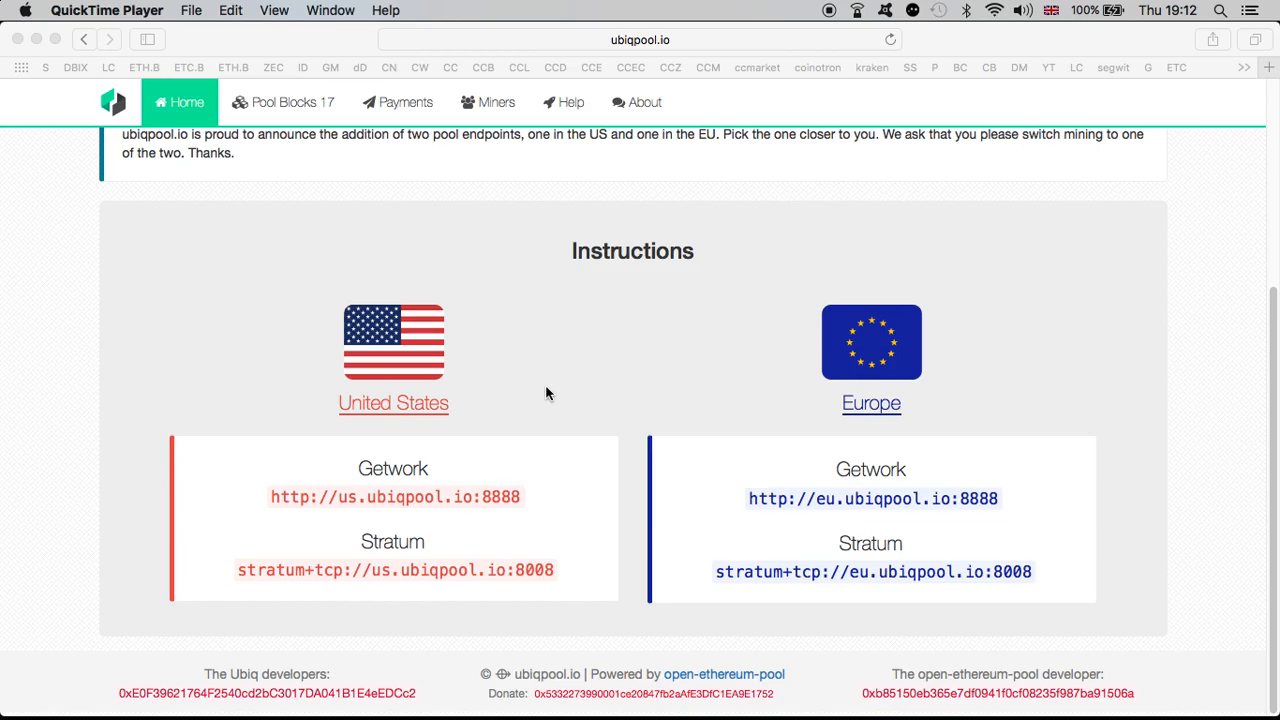
pyautogui.moveTo(481, 473)
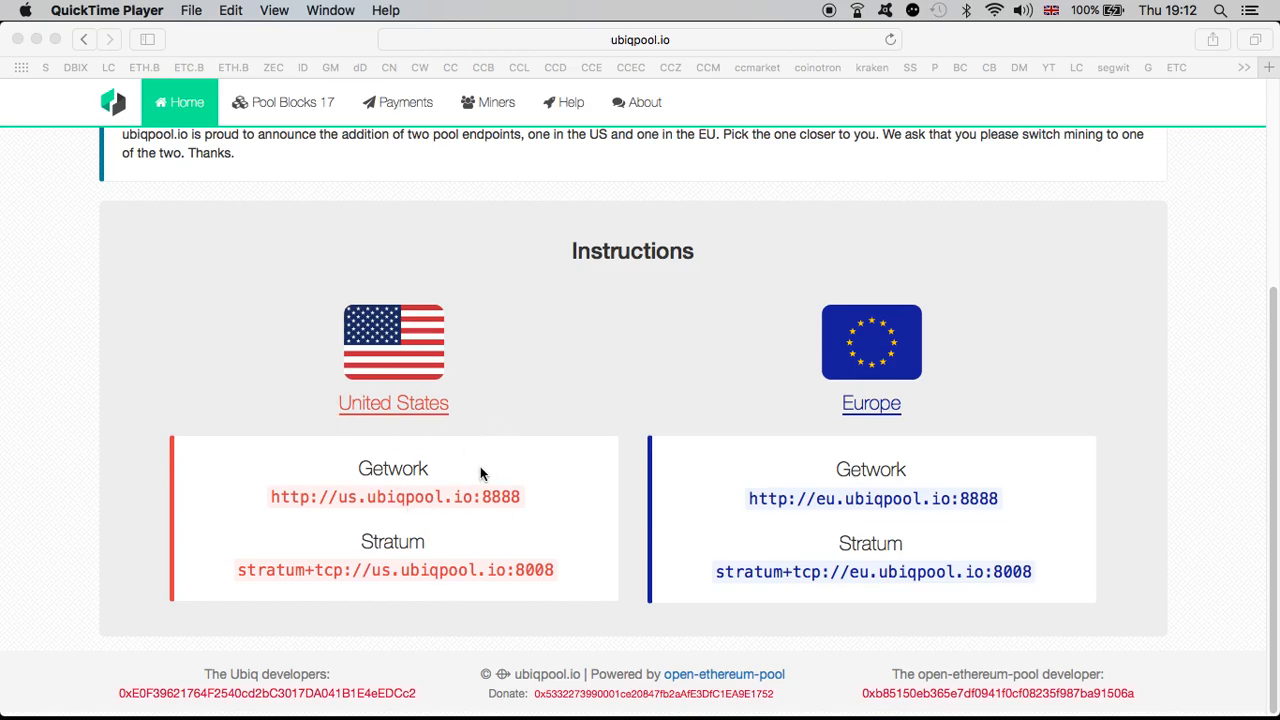
pyautogui.moveTo(433, 428)
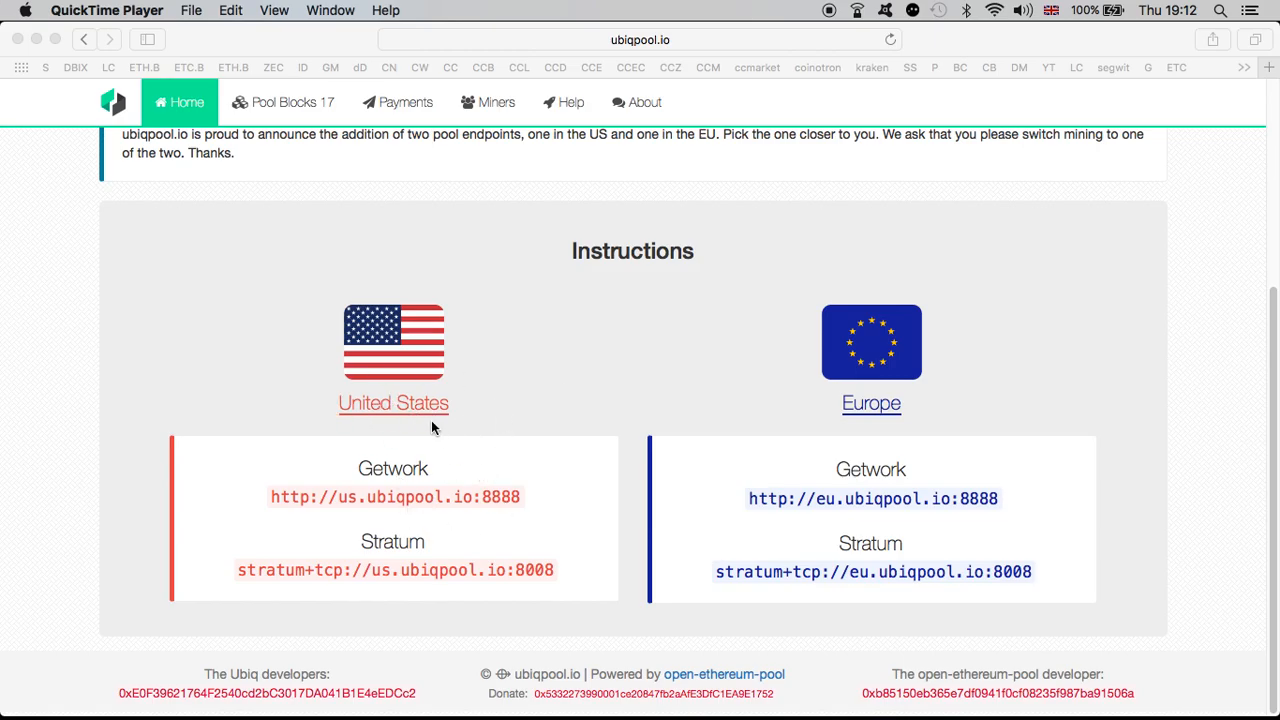
pyautogui.scroll(3)
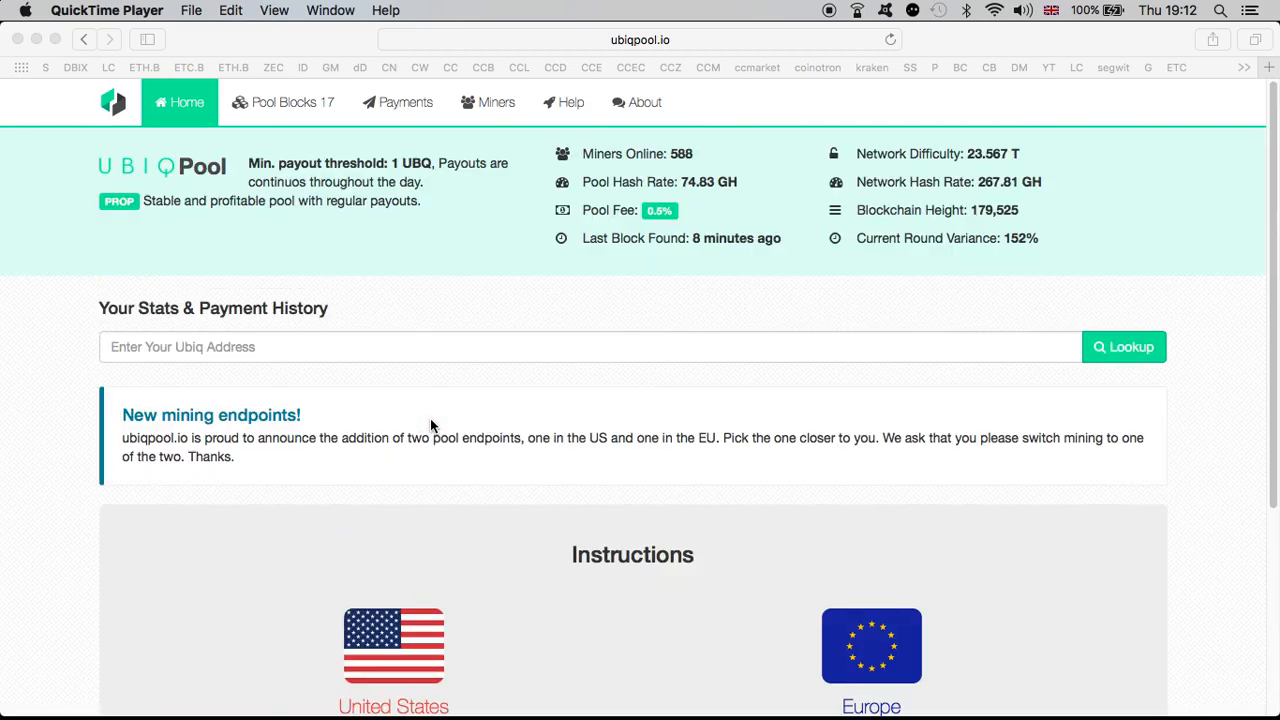
pyautogui.scroll(-3)
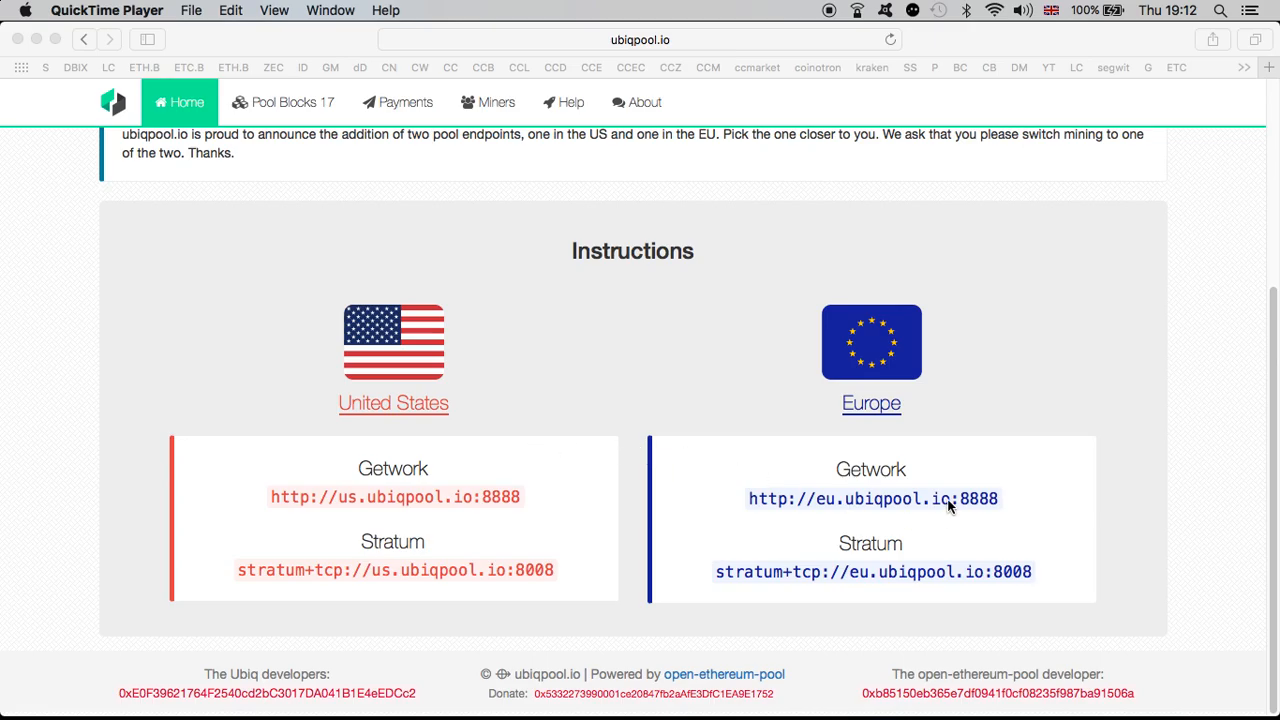
pyautogui.moveTo(545, 498)
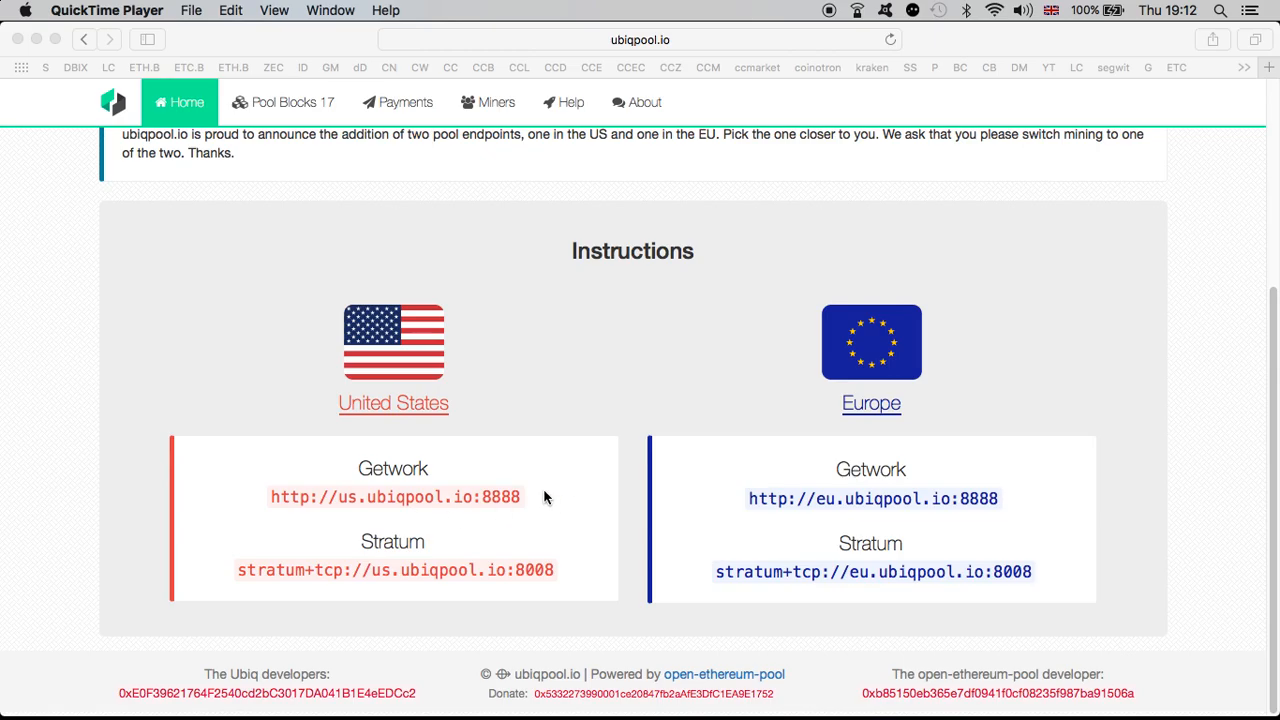
pyautogui.scroll(3)
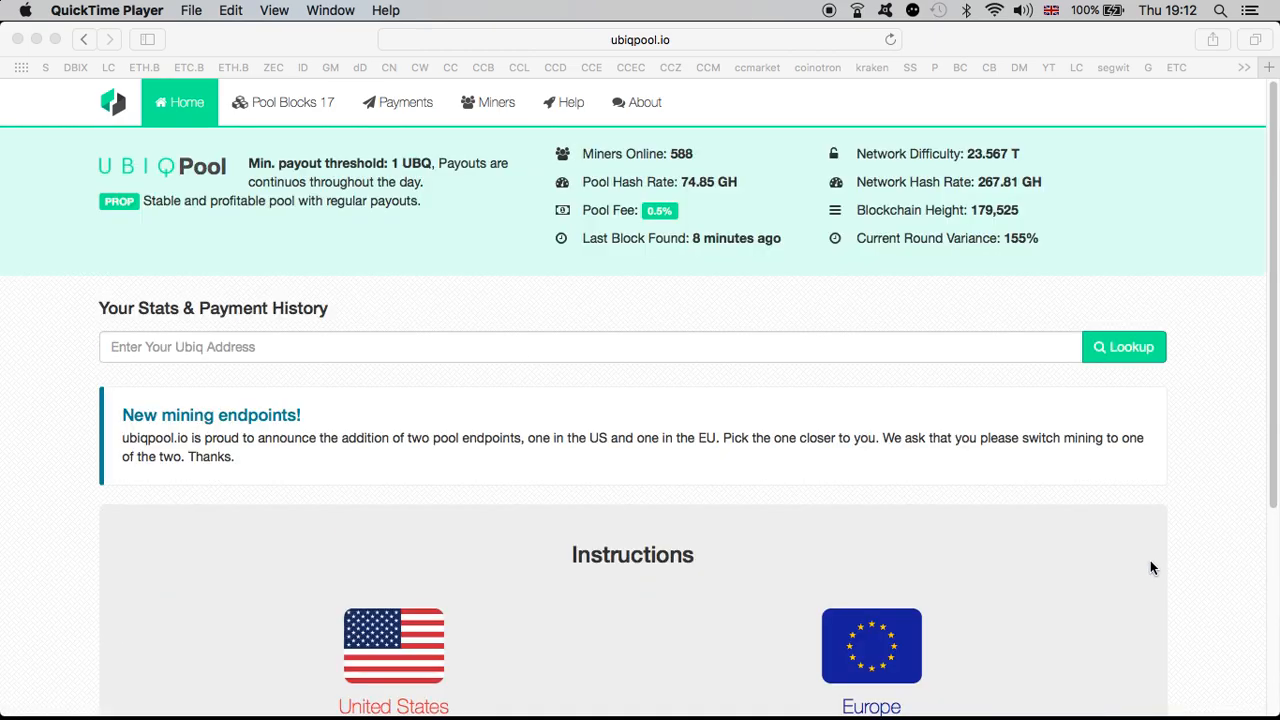
pyautogui.moveTo(736, 243)
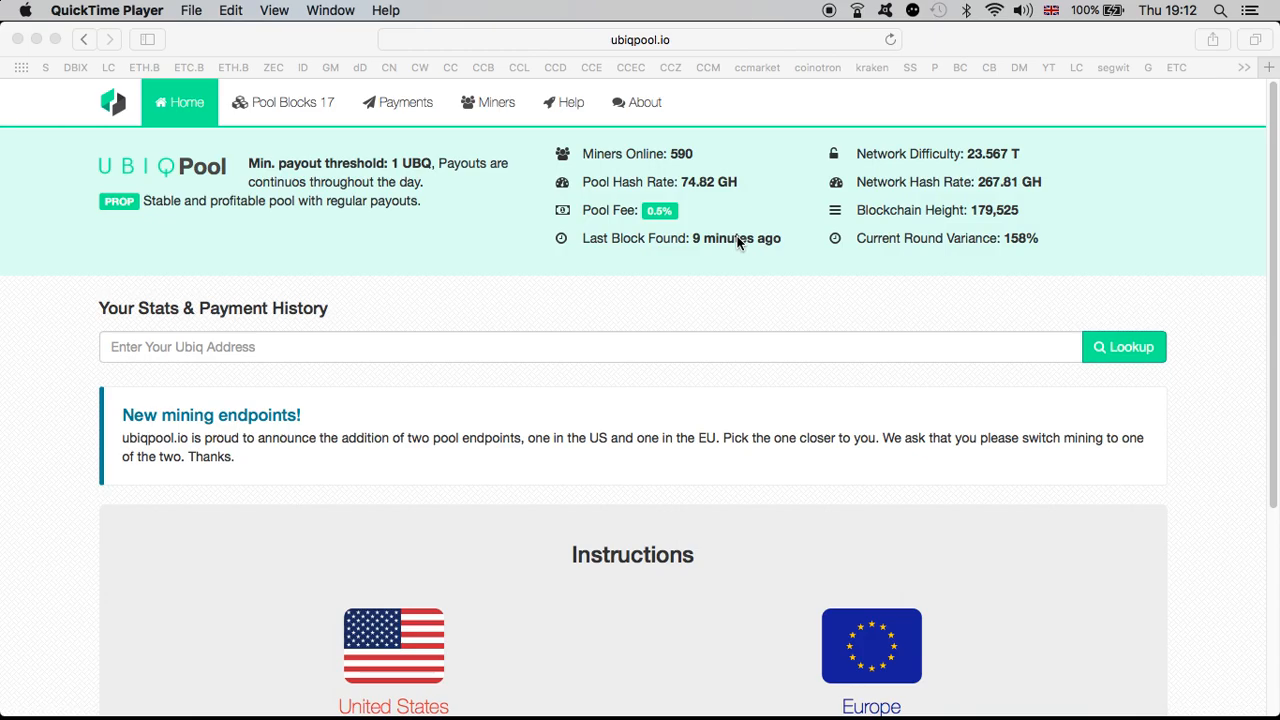
pyautogui.moveTo(690, 165)
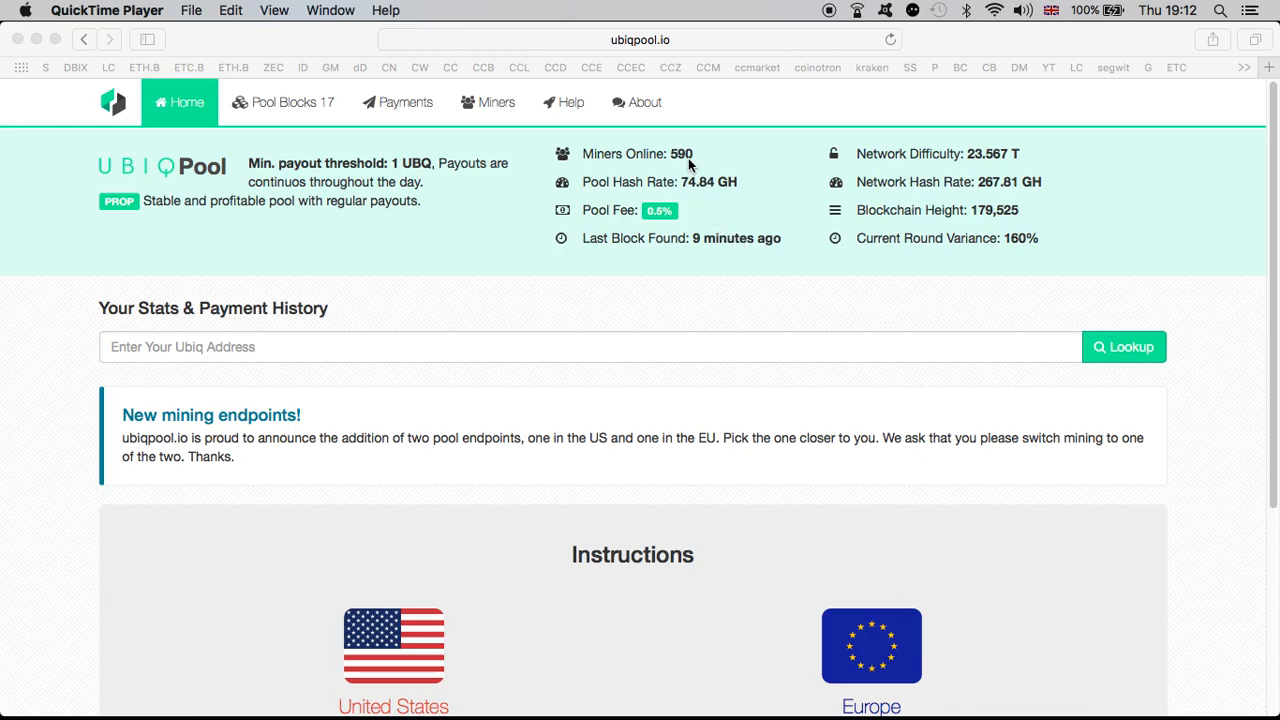
pyautogui.moveTo(197, 188)
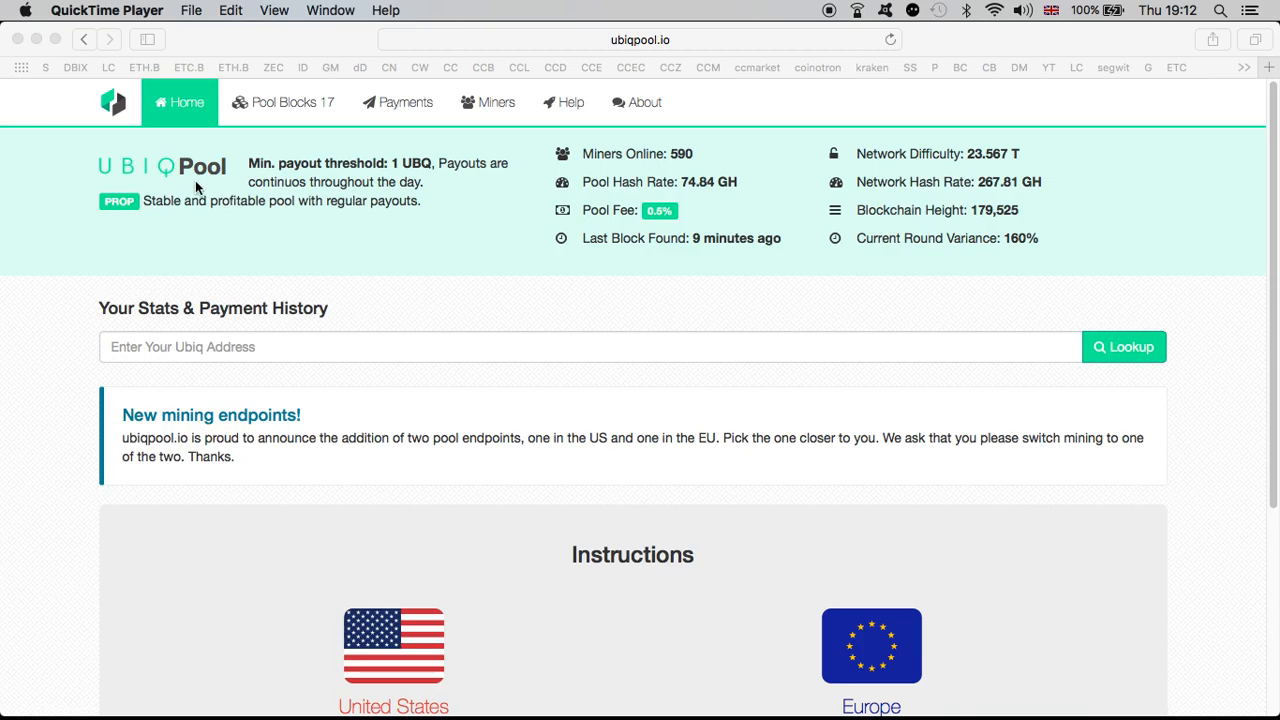
pyautogui.moveTo(728, 499)
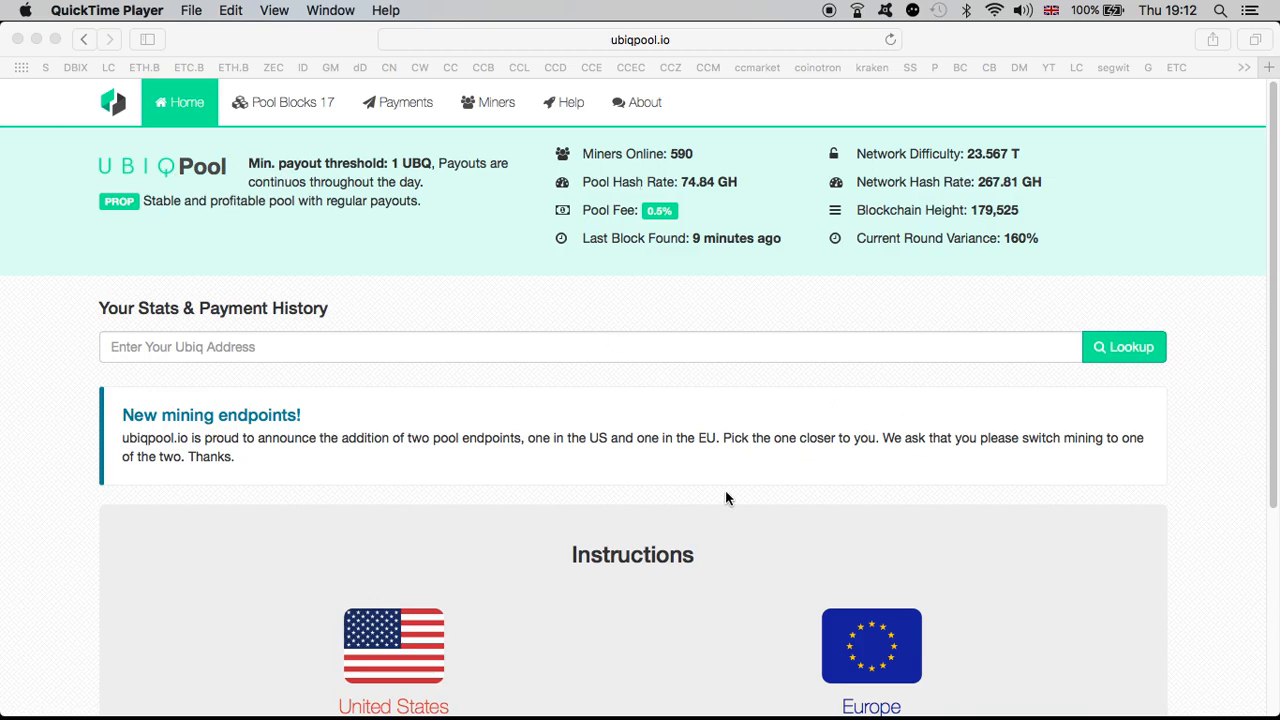
pyautogui.scroll(-3)
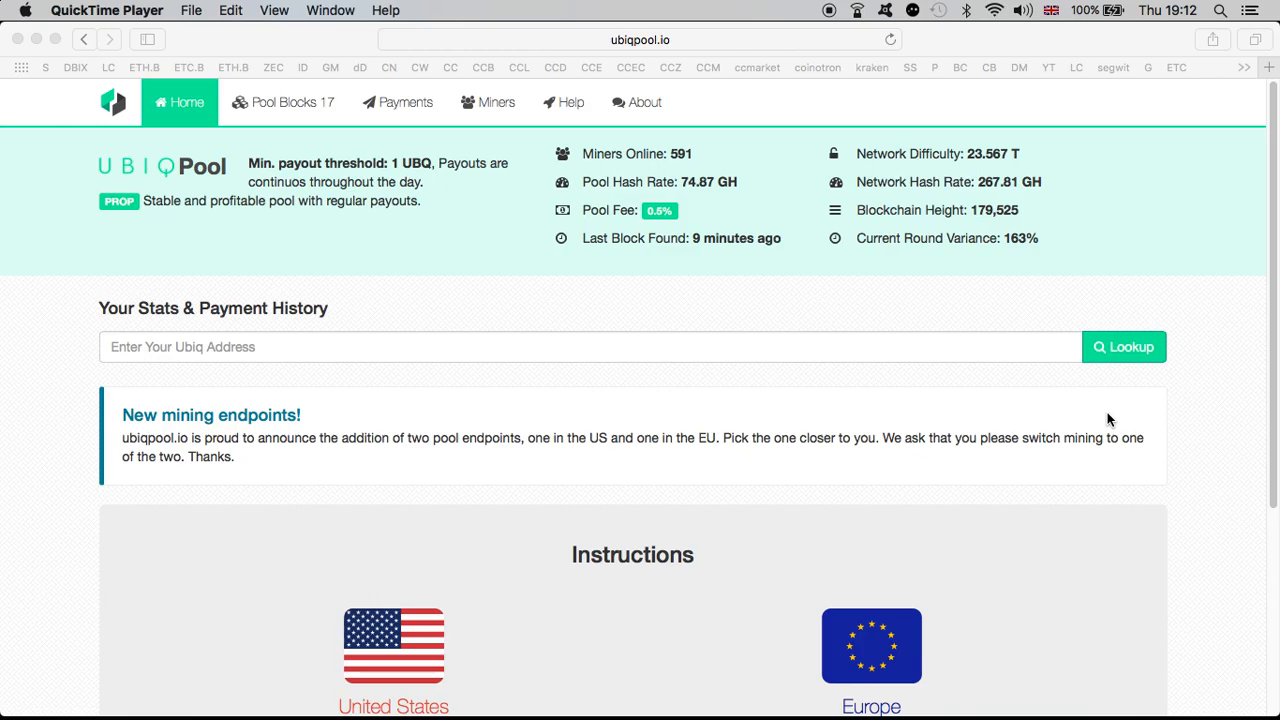
pyautogui.scroll(-3)
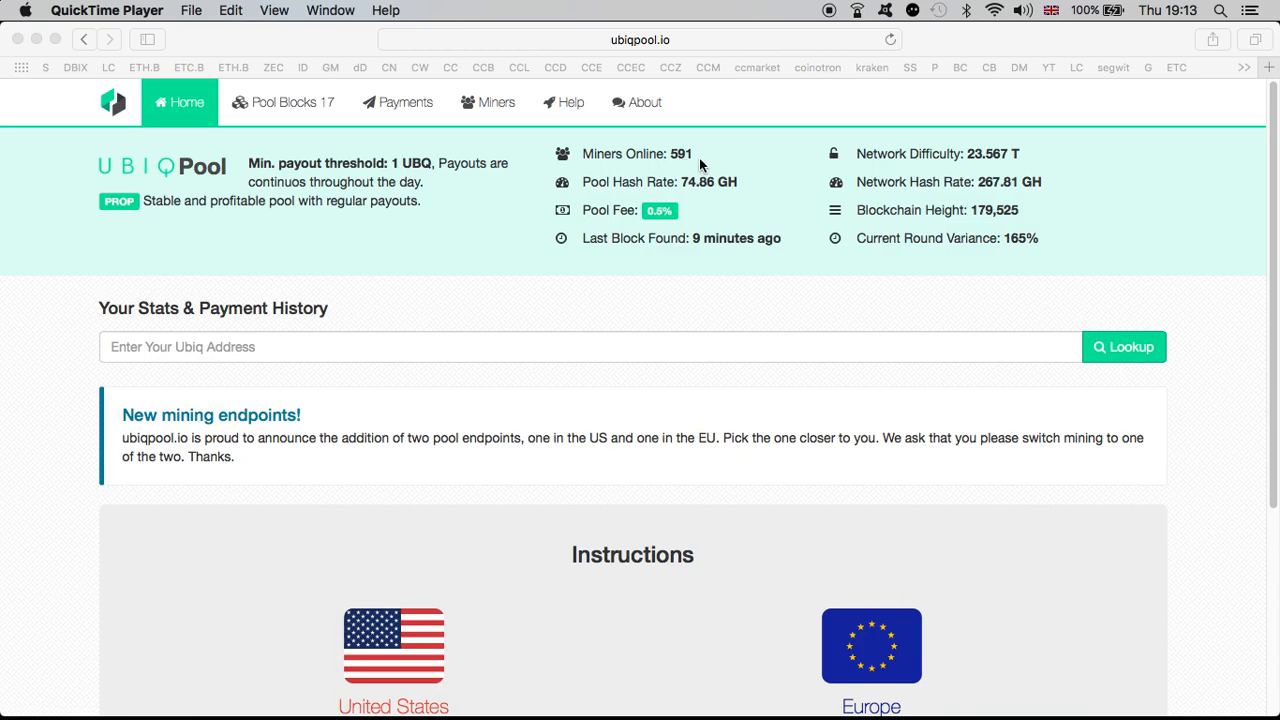
pyautogui.moveTo(969, 288)
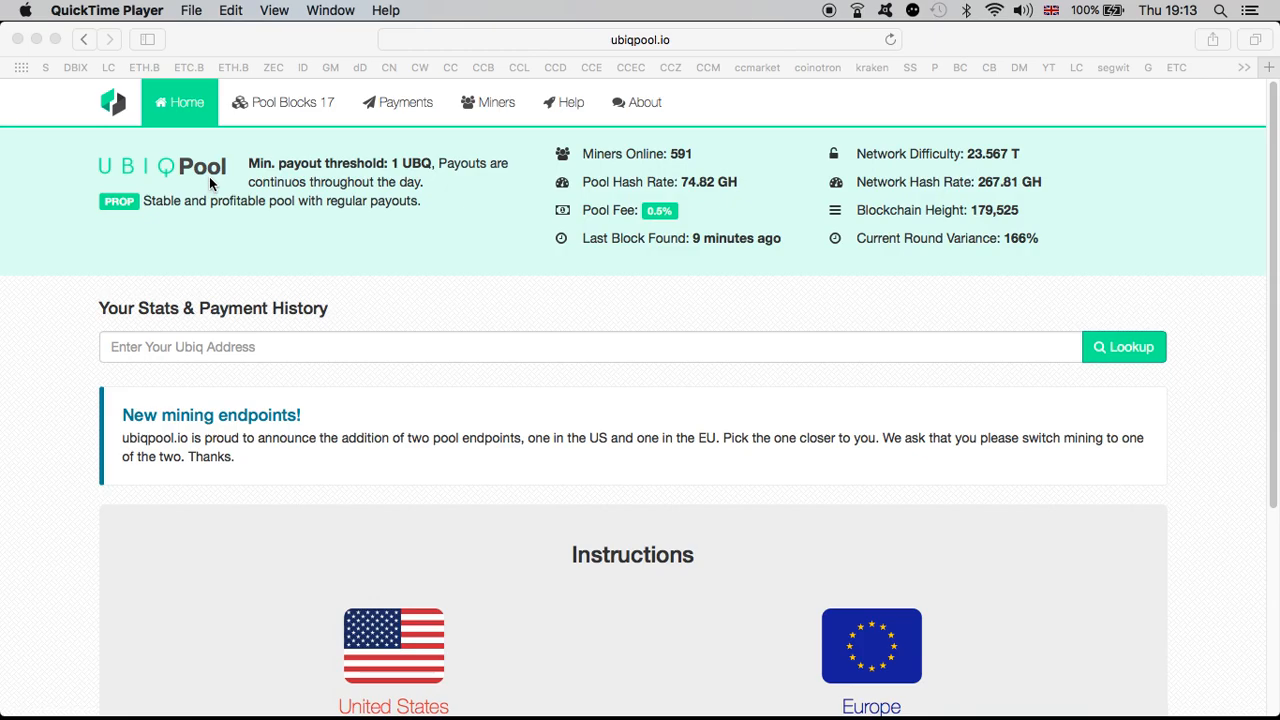
pyautogui.scroll(-3)
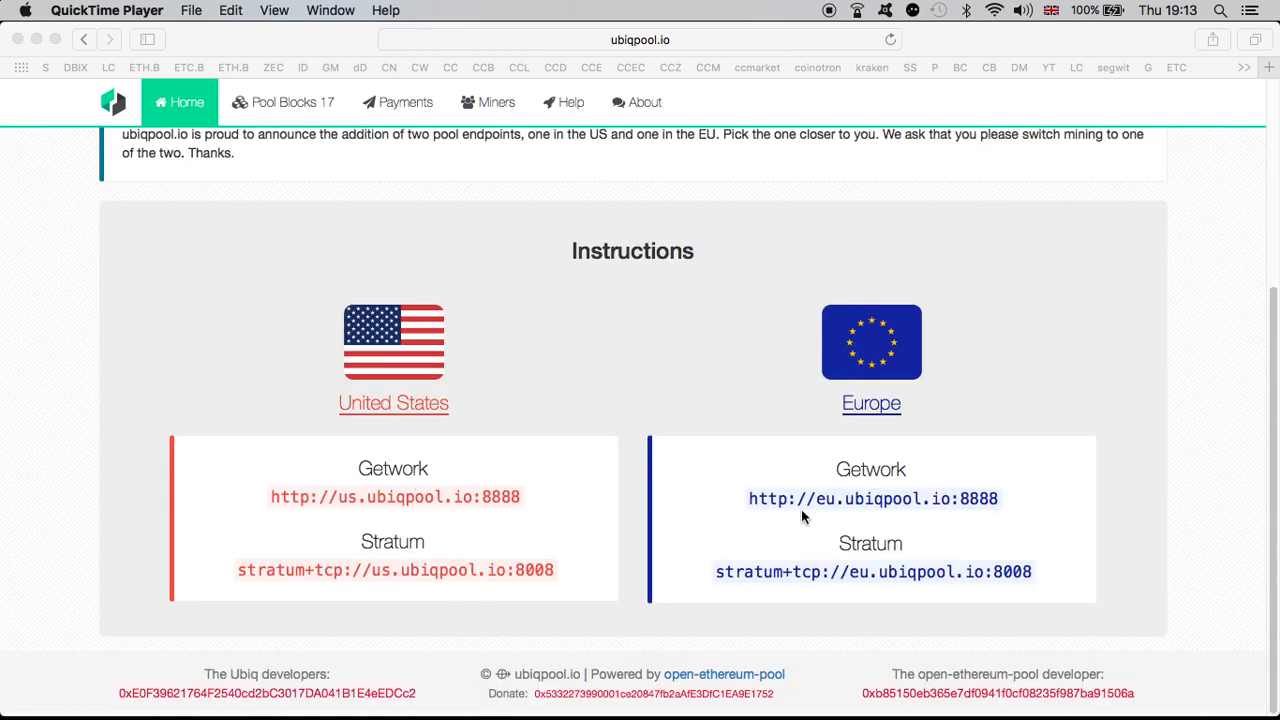
pyautogui.scroll(3)
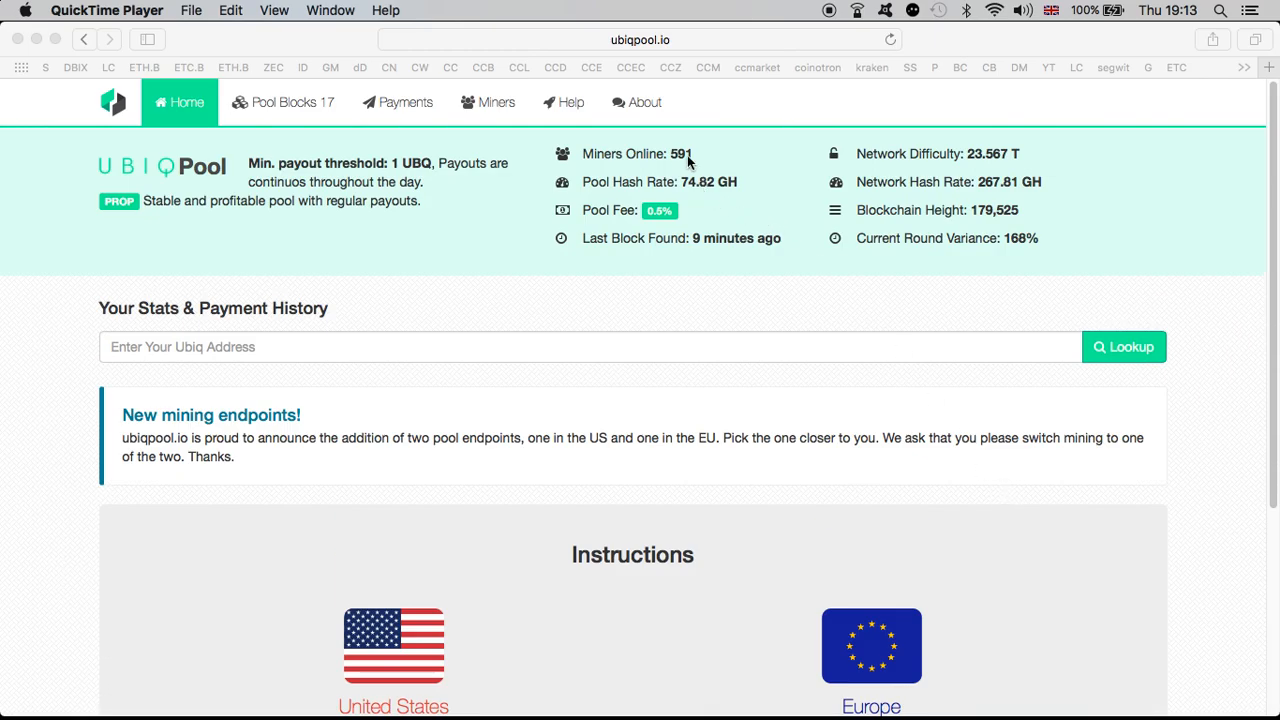
pyautogui.moveTo(790, 191)
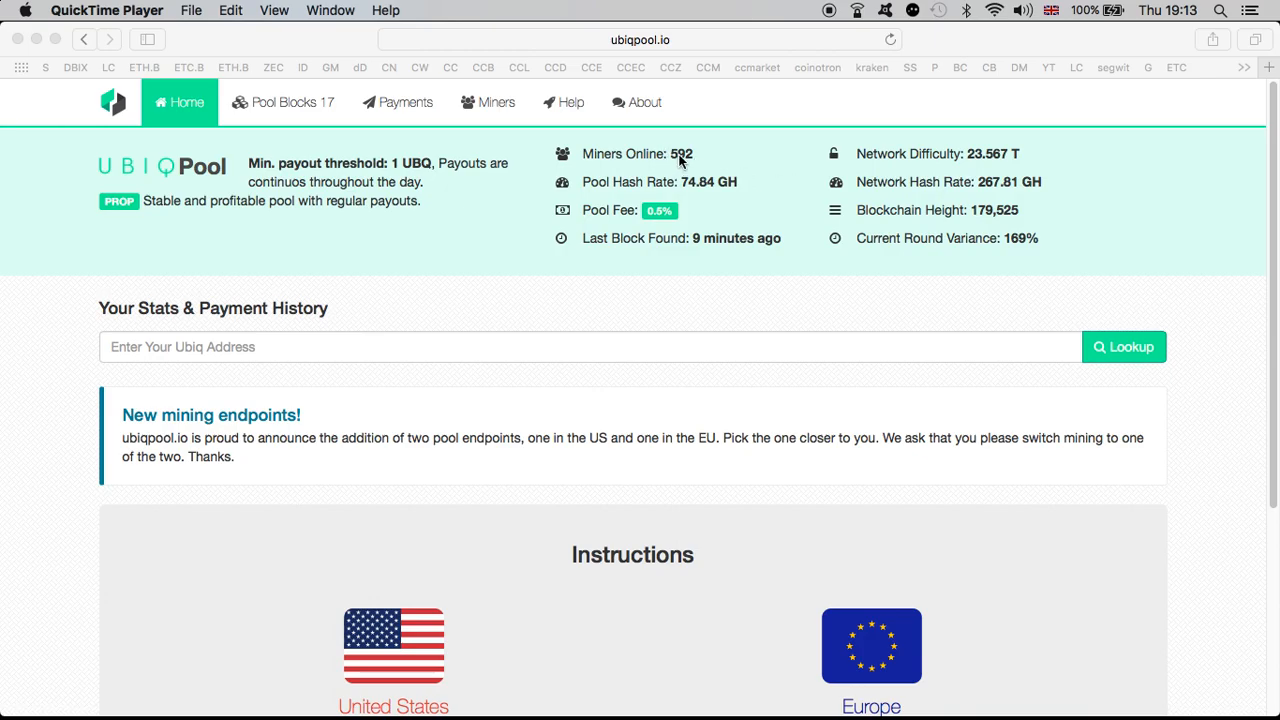
pyautogui.moveTo(818, 181)
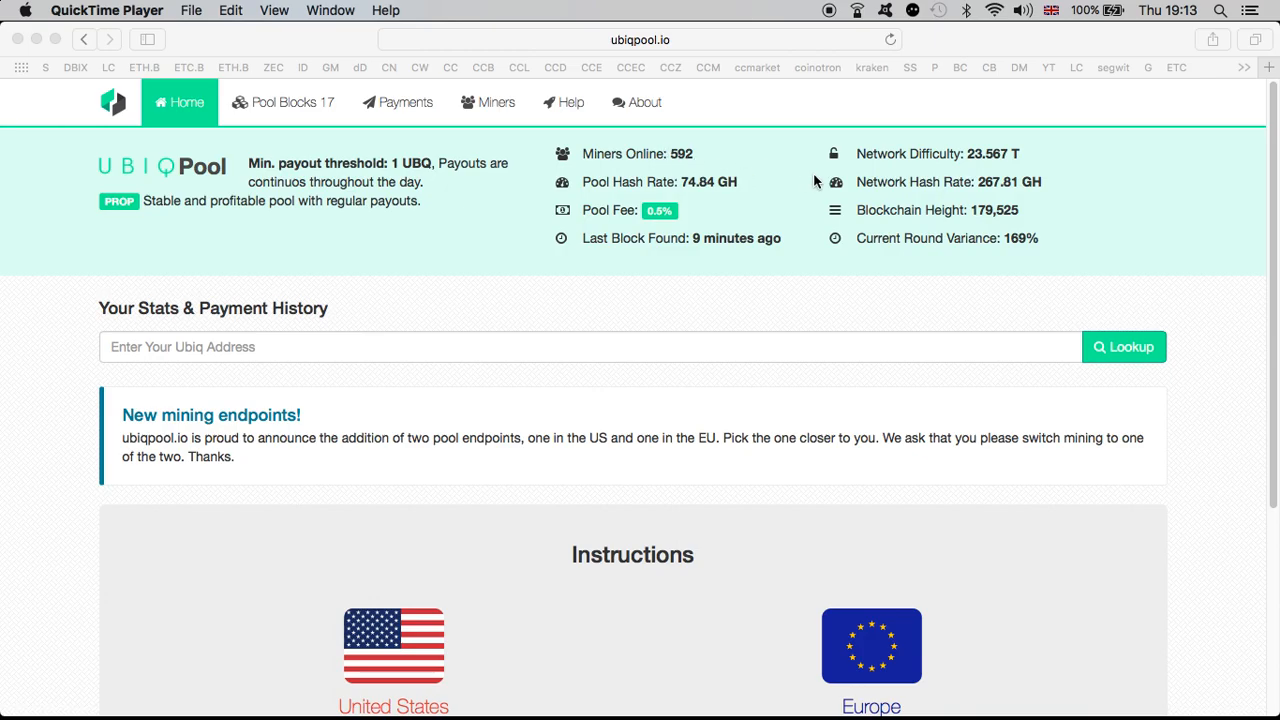